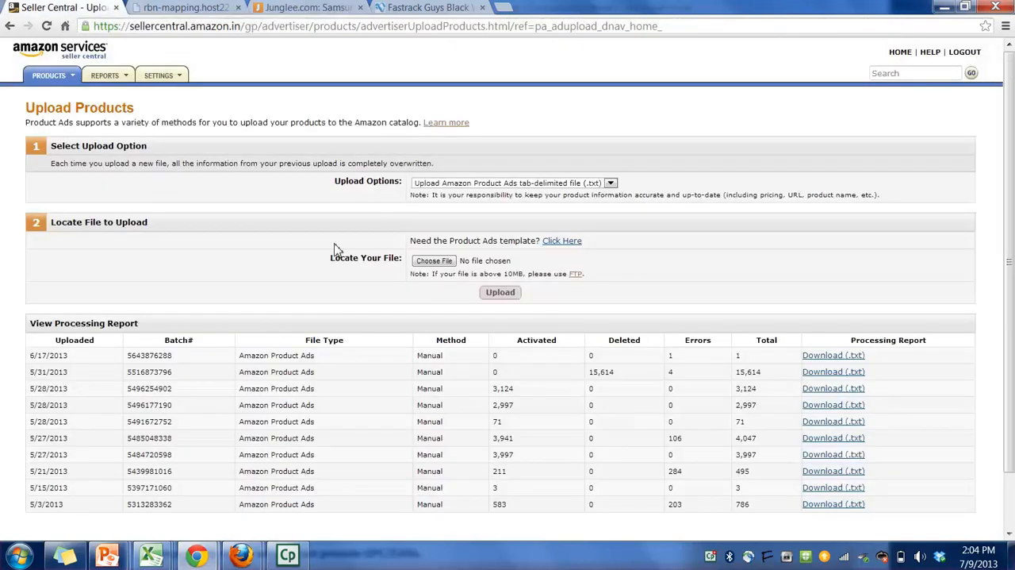
Go to Settings > Account Info and scroll down the Seller Account Information page
left_click(159, 76)
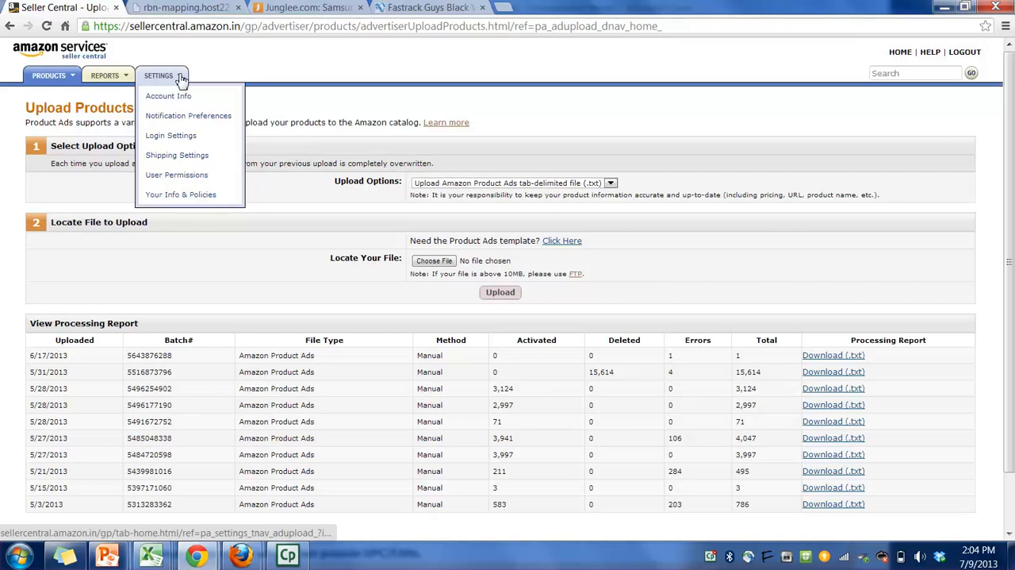
mouse_move(187, 114)
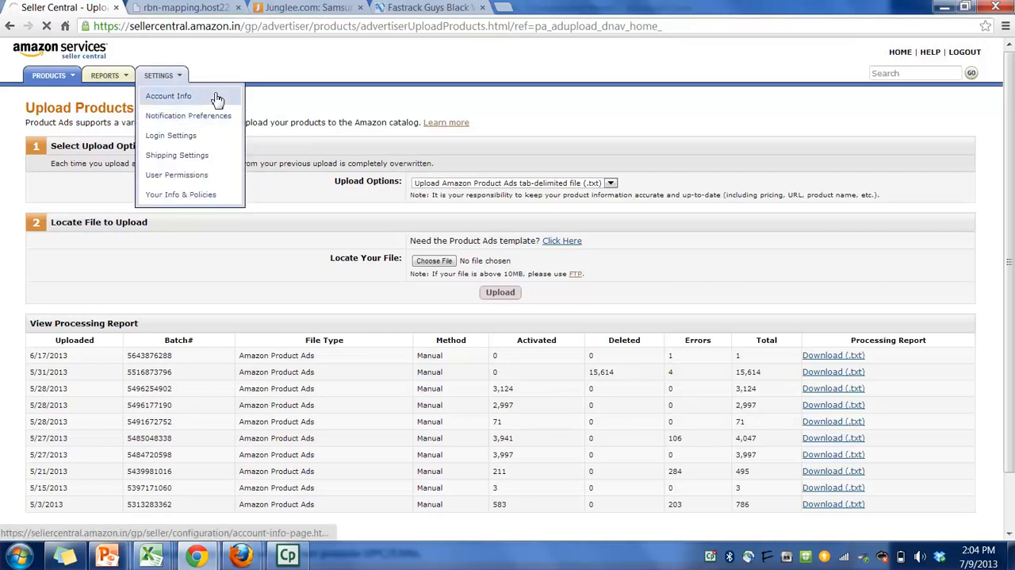
left_click(168, 95)
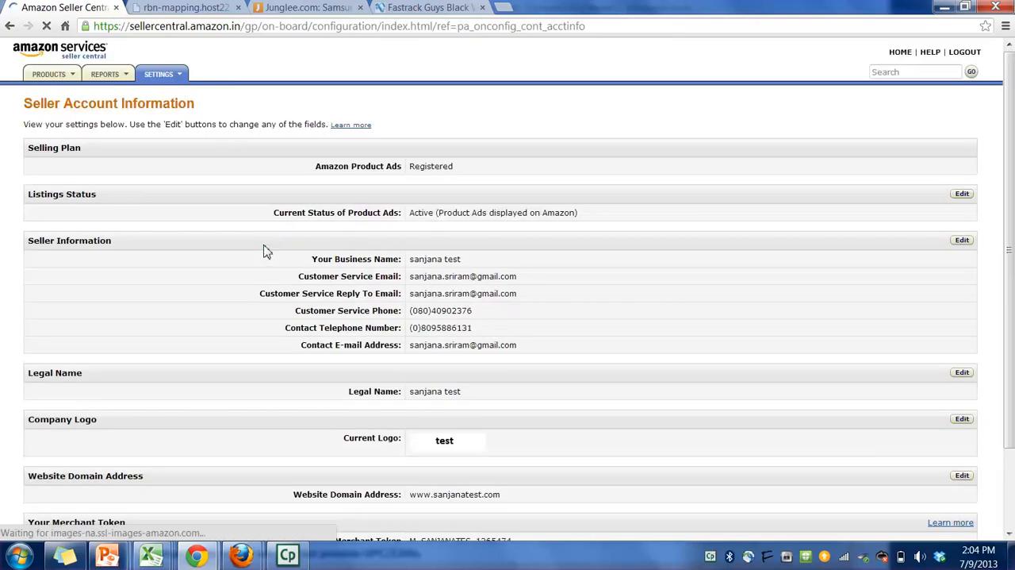
scroll("down", 3)
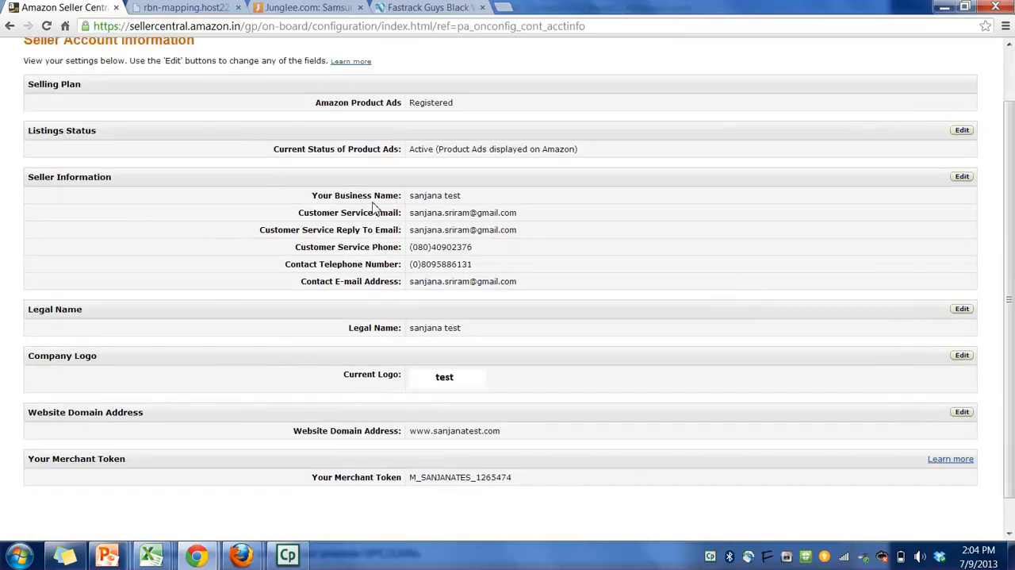
mouse_move(450, 225)
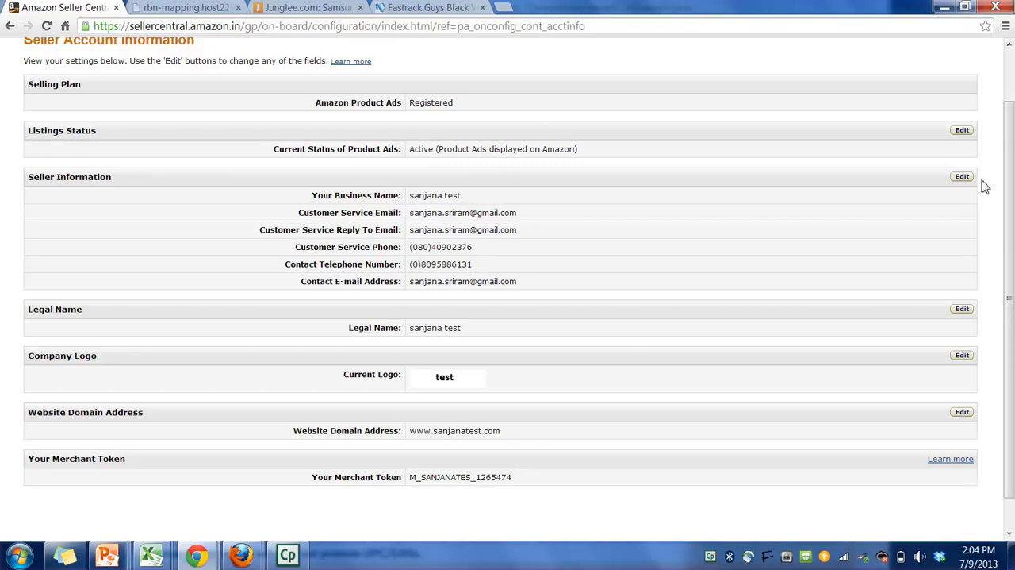
Start editing the Seller Information section's display name and contact details
left_click(962, 176)
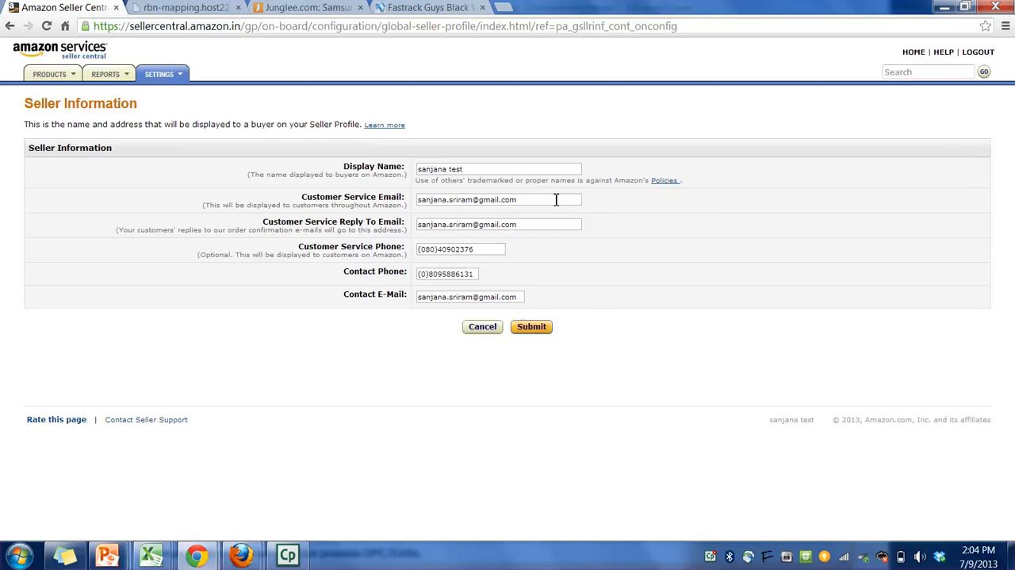
mouse_move(540, 219)
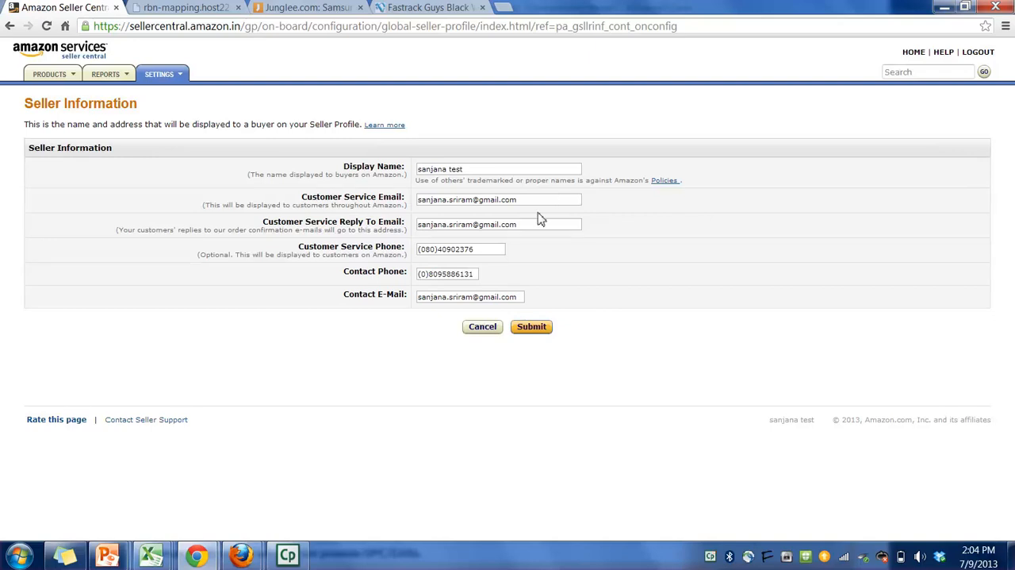
mouse_move(524, 230)
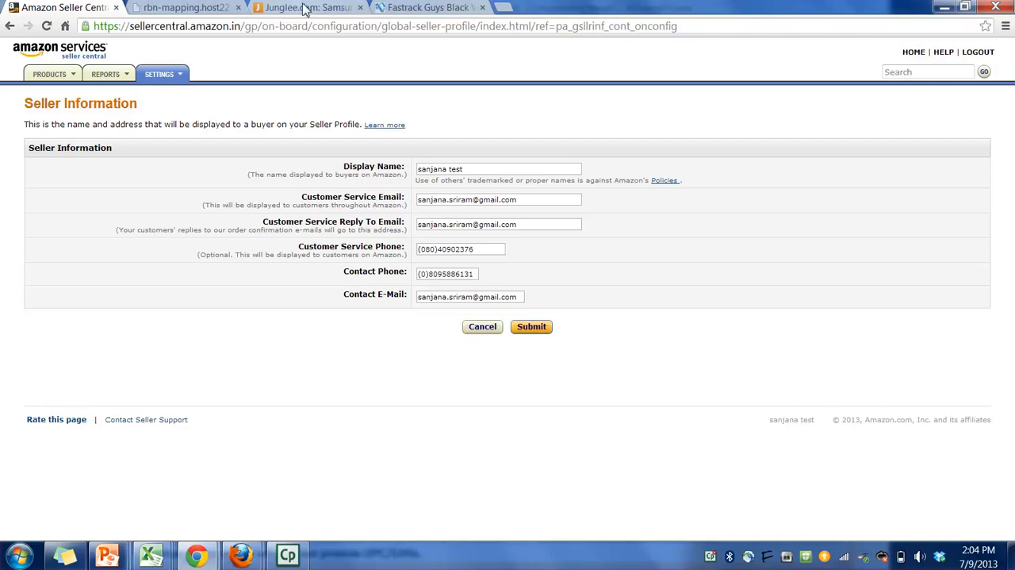
left_click(305, 6)
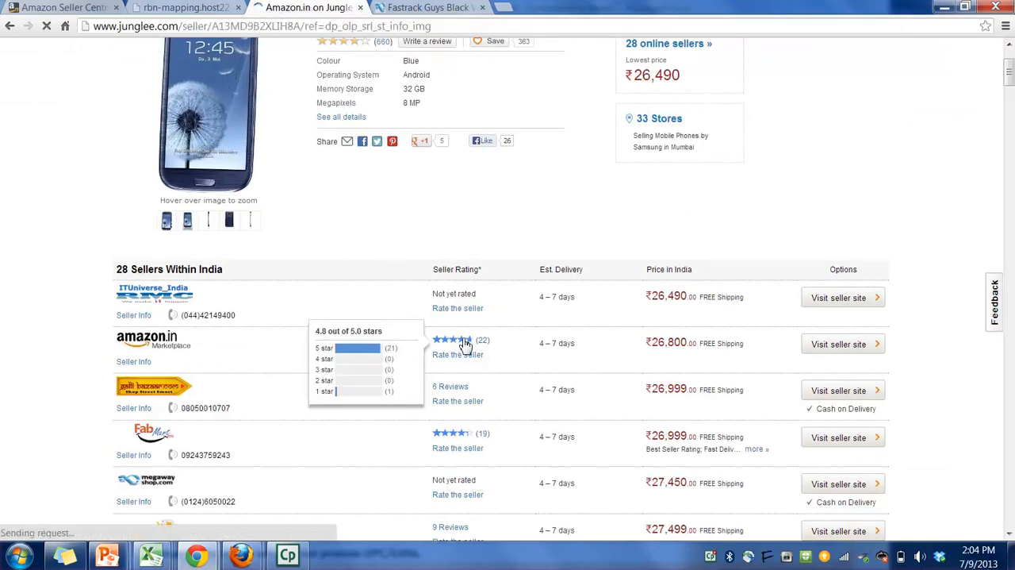
left_click(452, 339)
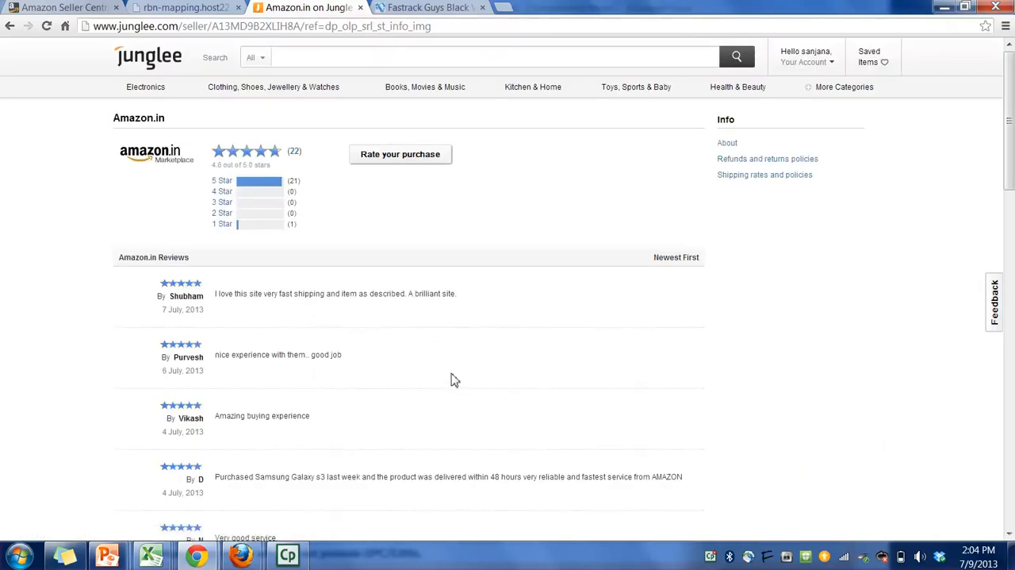
mouse_move(454, 457)
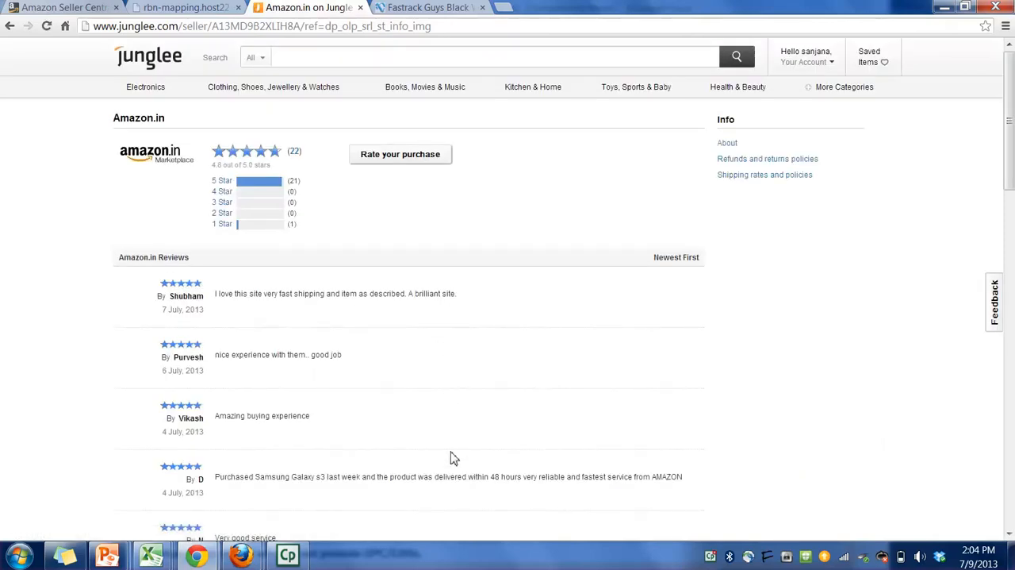
mouse_move(199, 6)
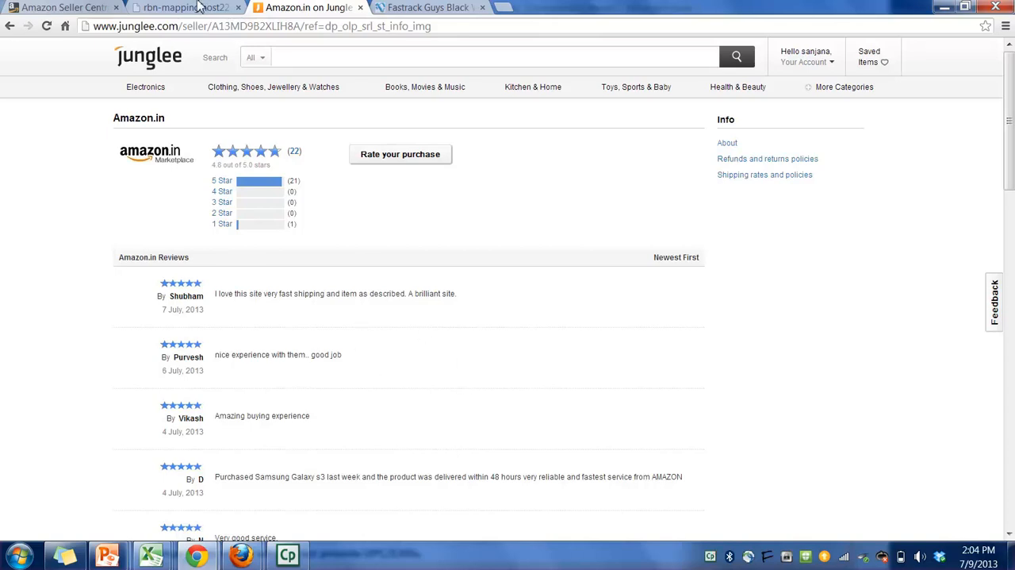
mouse_move(12, 178)
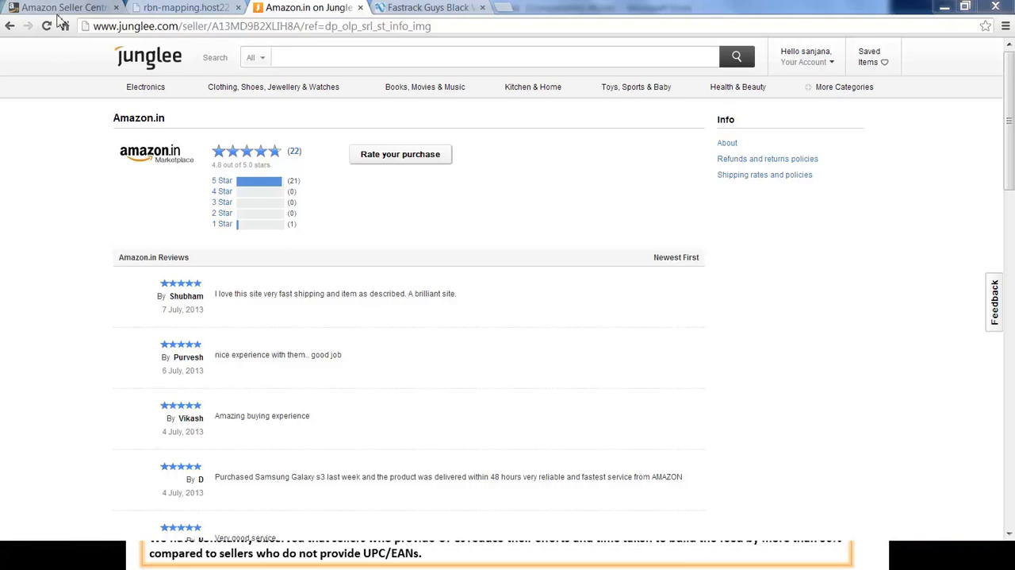
left_click(60, 7)
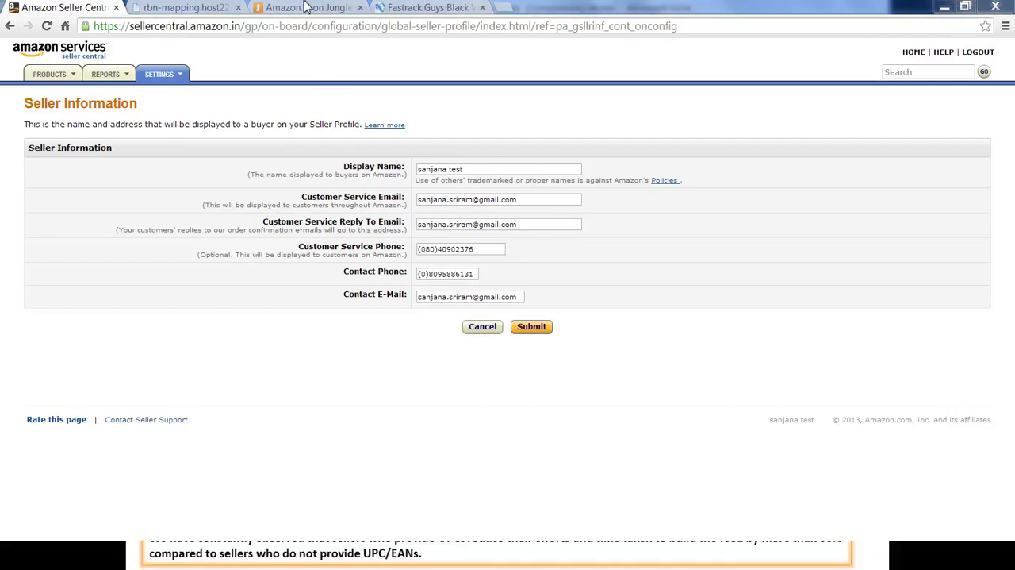
left_click(304, 7)
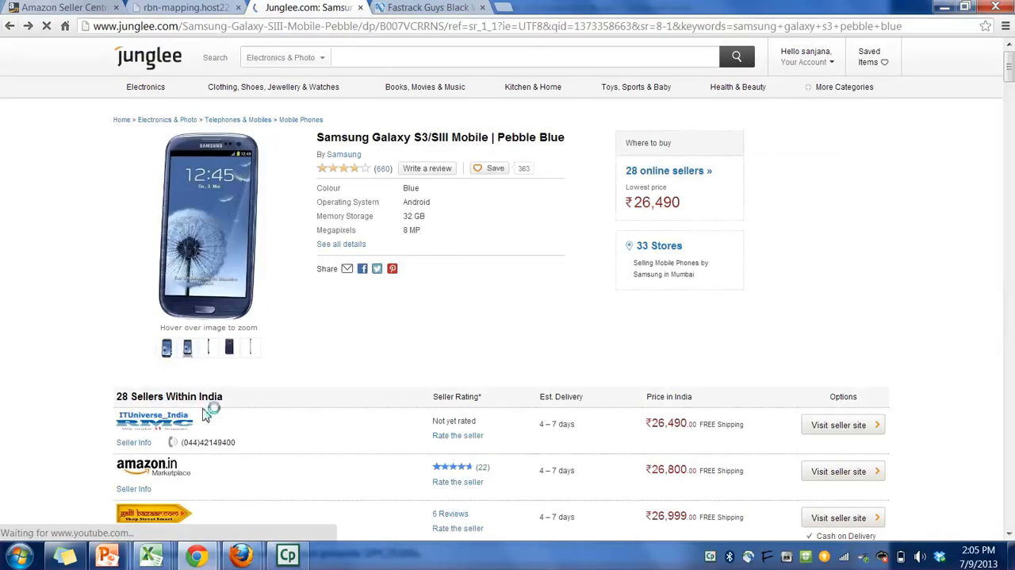
scroll("down", 3)
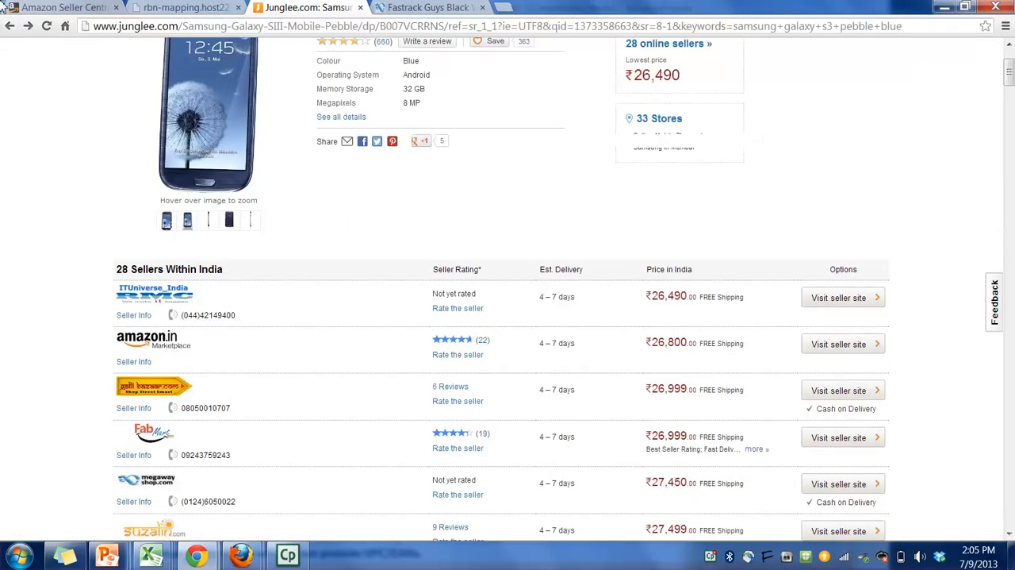
left_click(60, 7)
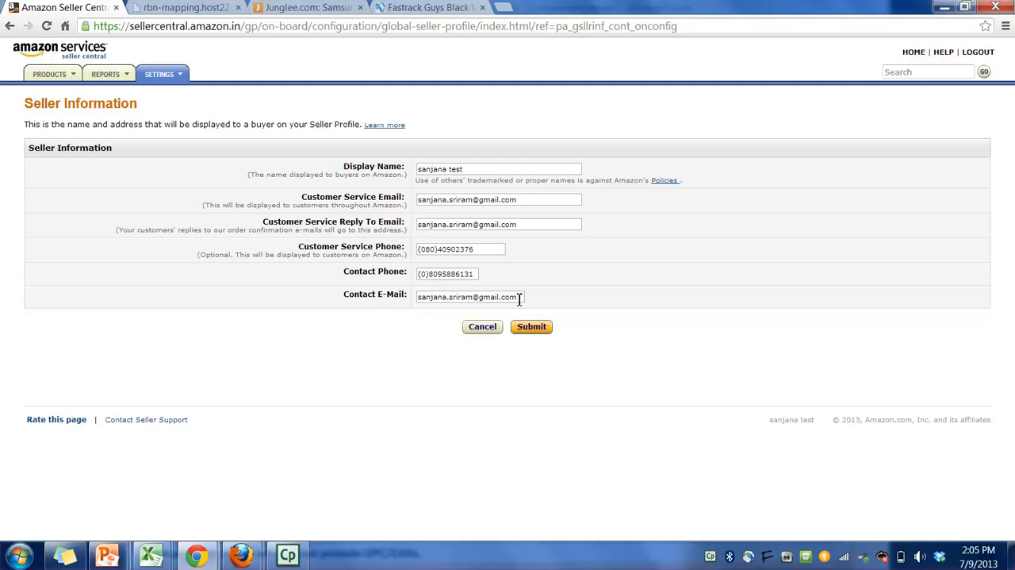
mouse_move(508, 316)
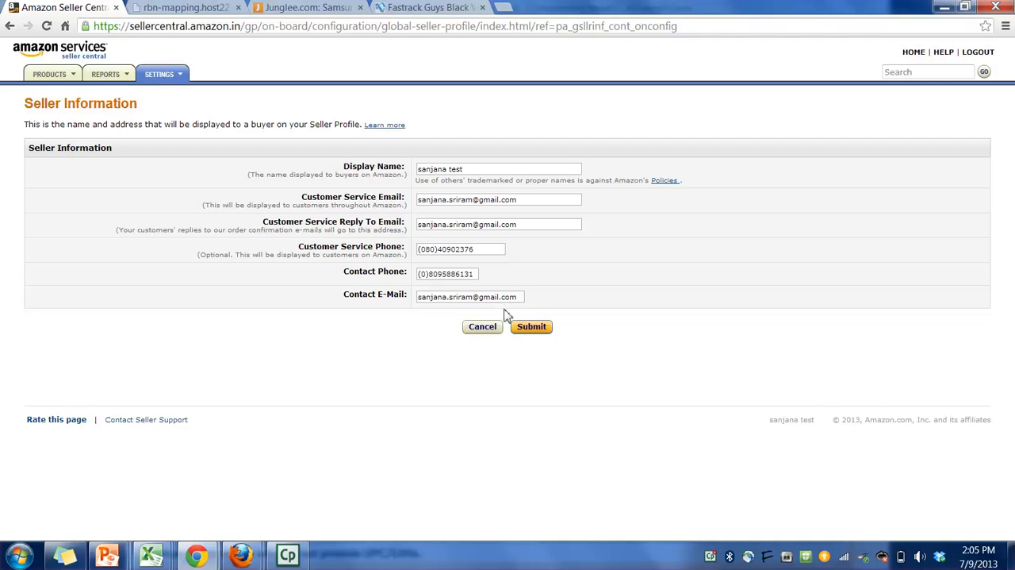
Submit the Seller Information form and scroll through the saved account details
left_click(530, 327)
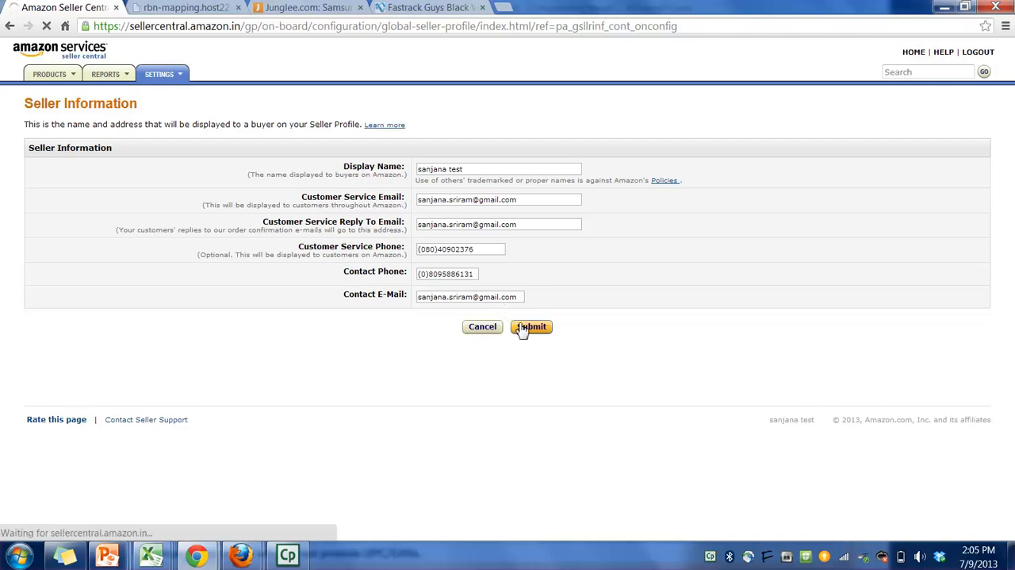
left_click(530, 327)
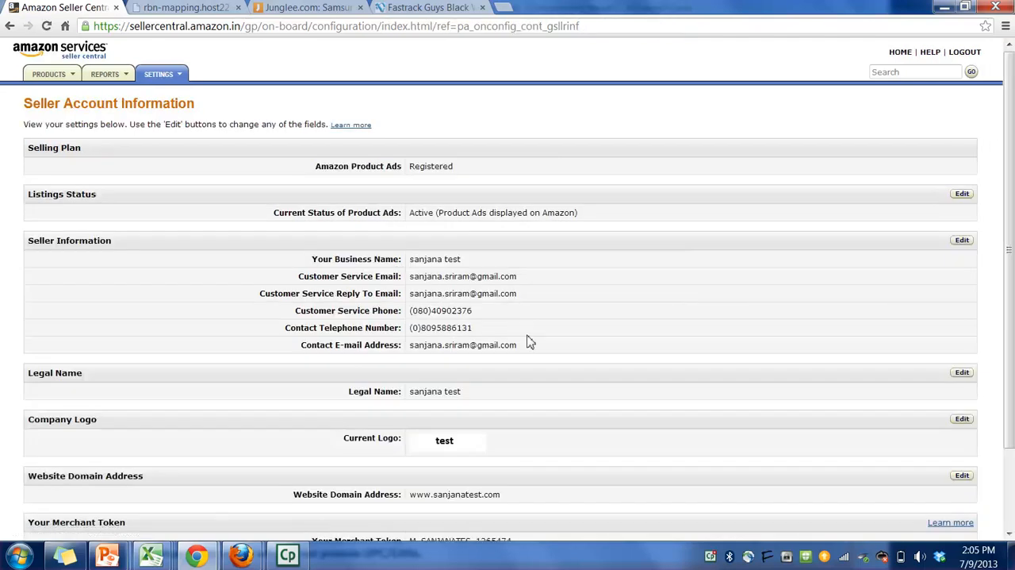
scroll("down", 3)
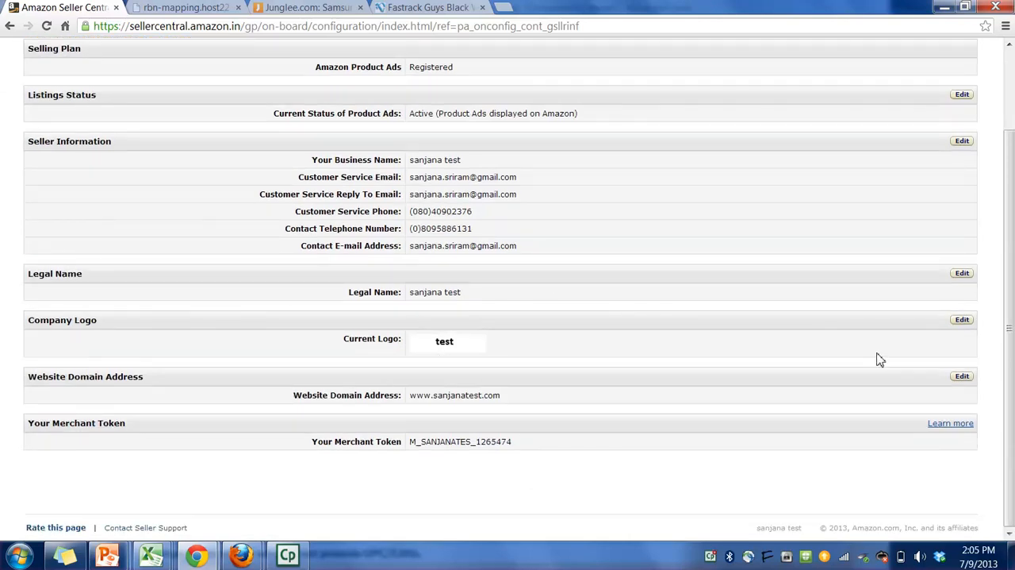
mouse_move(463, 409)
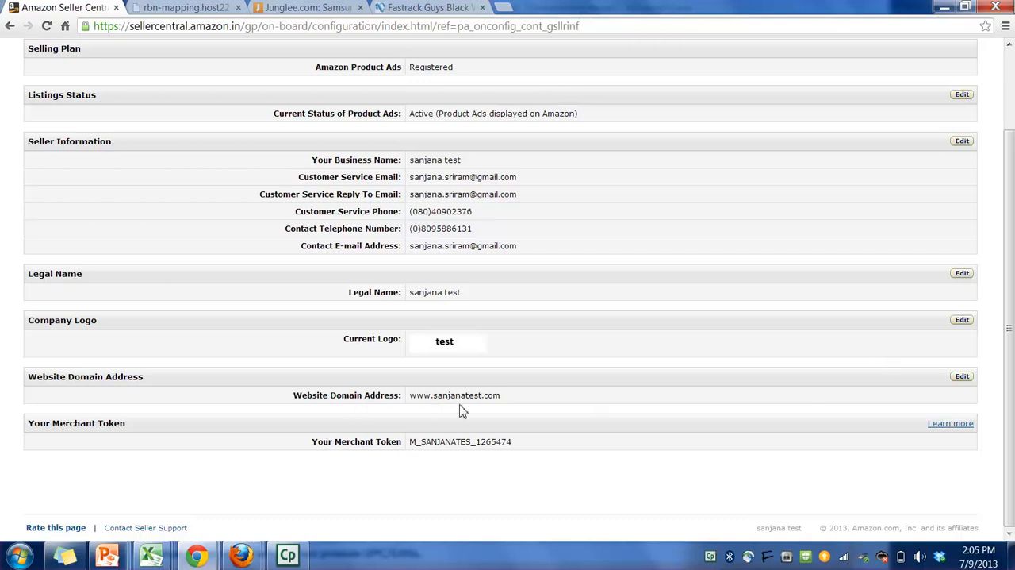
mouse_move(568, 414)
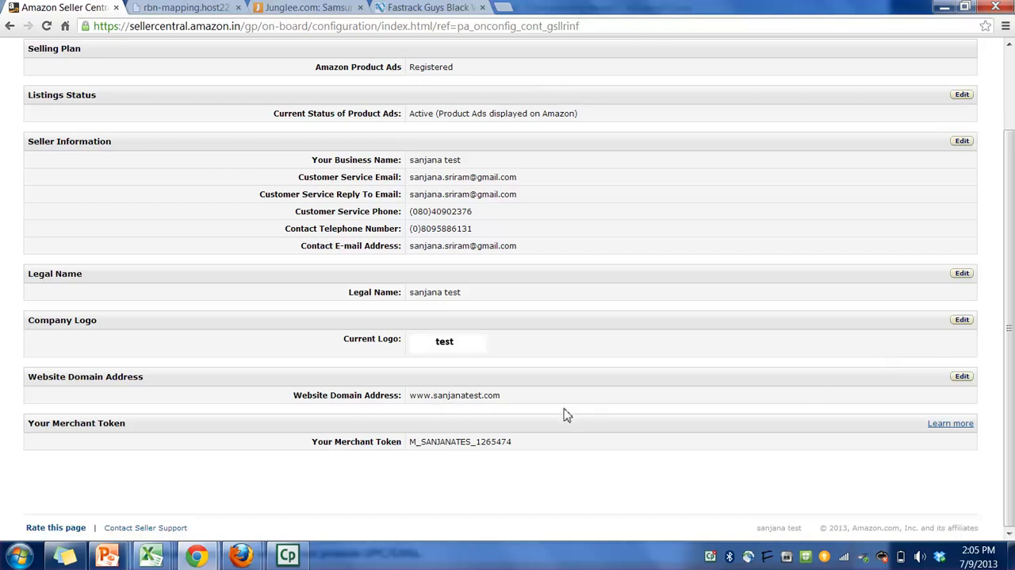
Go to Settings > Notification Preferences to show the Notification Options page
left_click(159, 73)
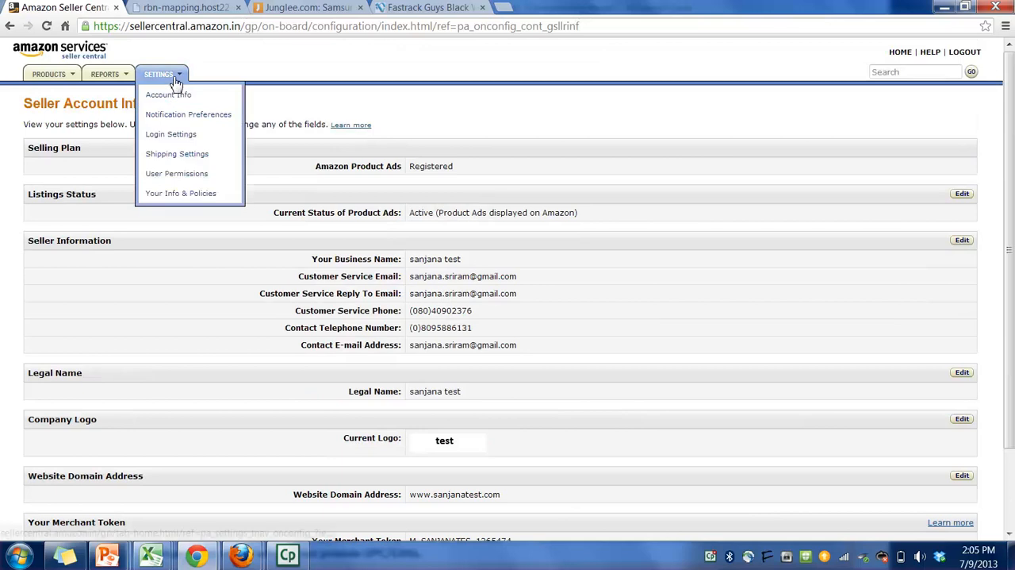
left_click(187, 114)
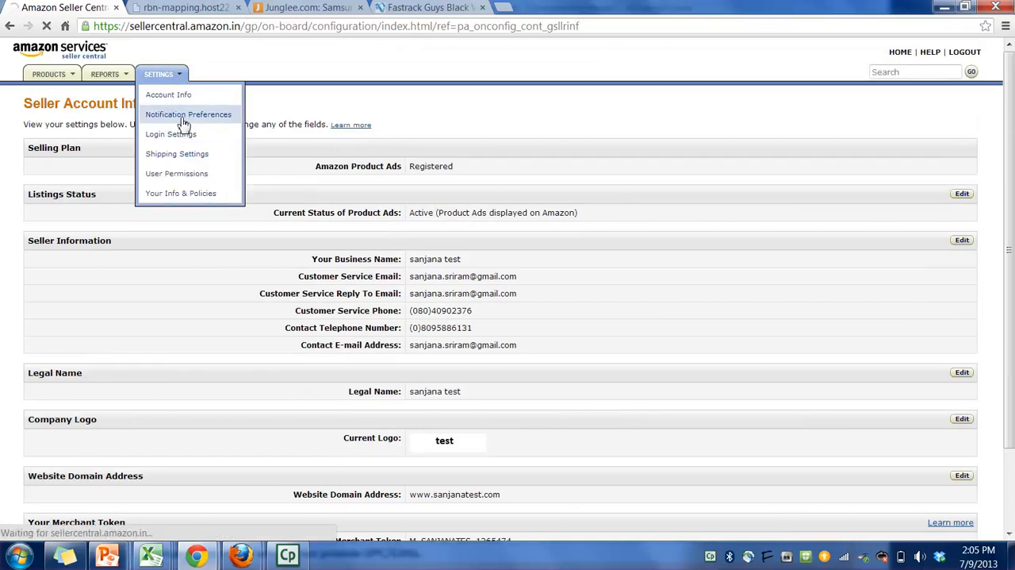
left_click(188, 114)
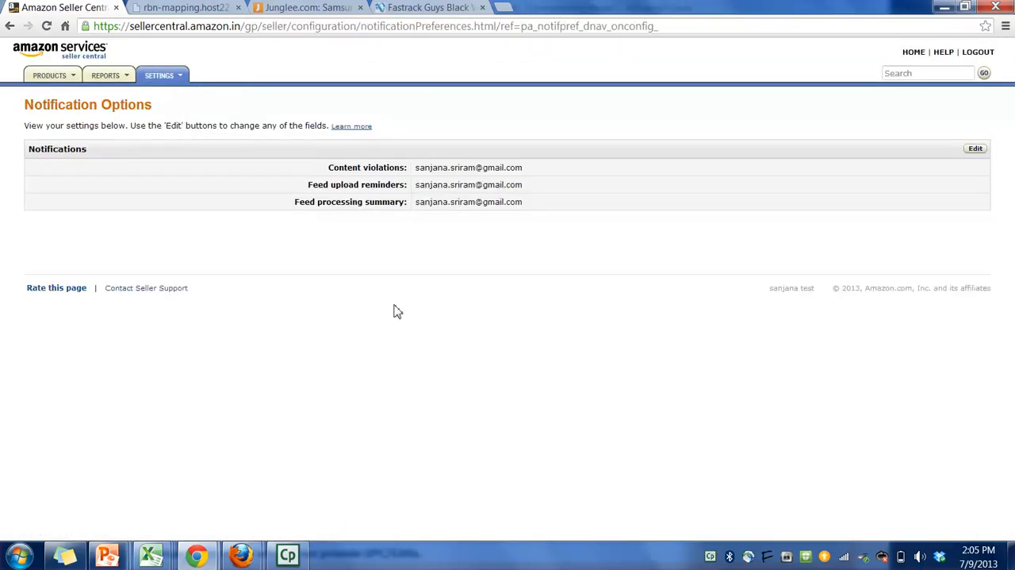
mouse_move(298, 257)
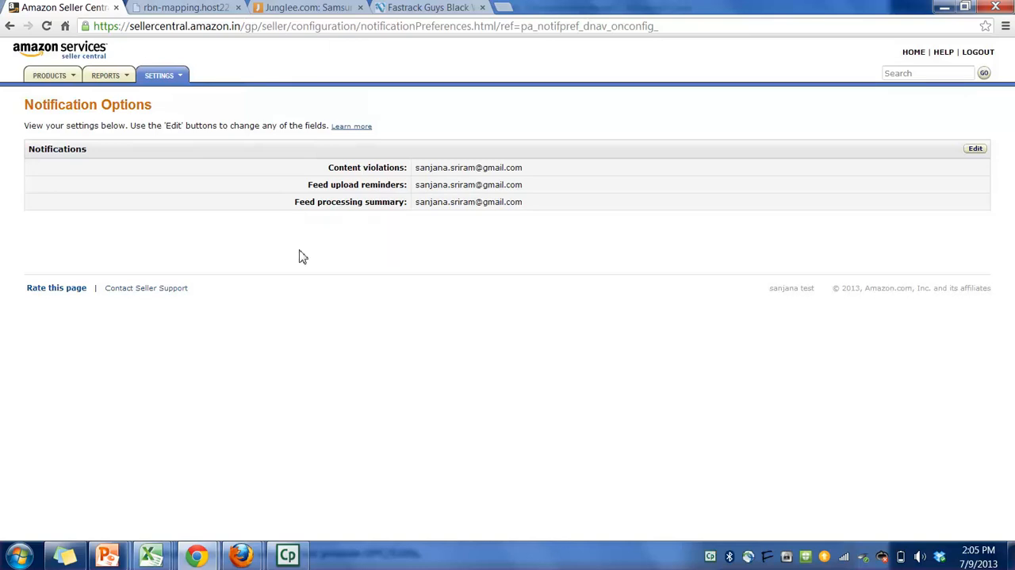
mouse_move(511, 178)
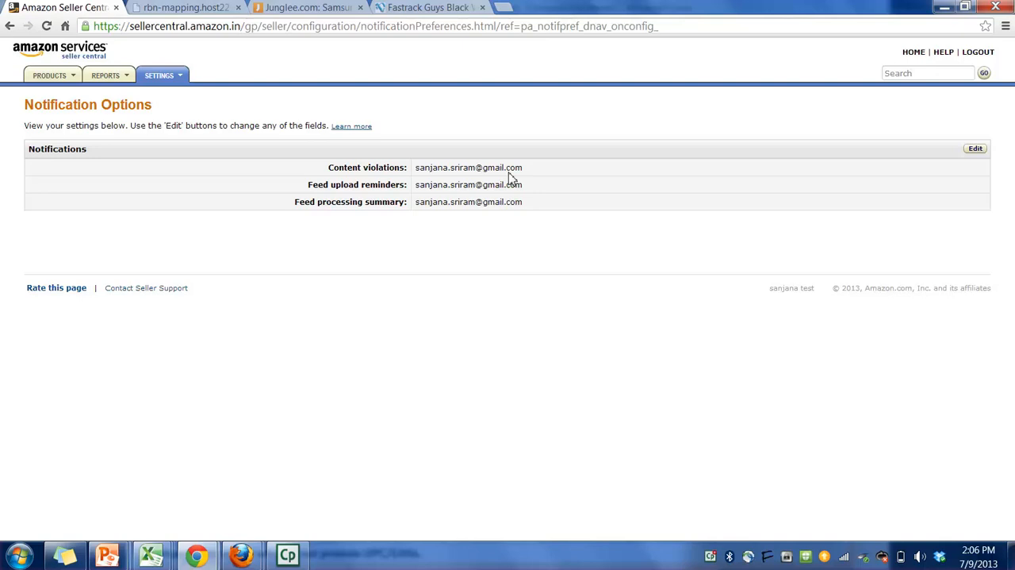
Start editing the notification emails for content violations, feed reminders and processing summaries
left_click(974, 150)
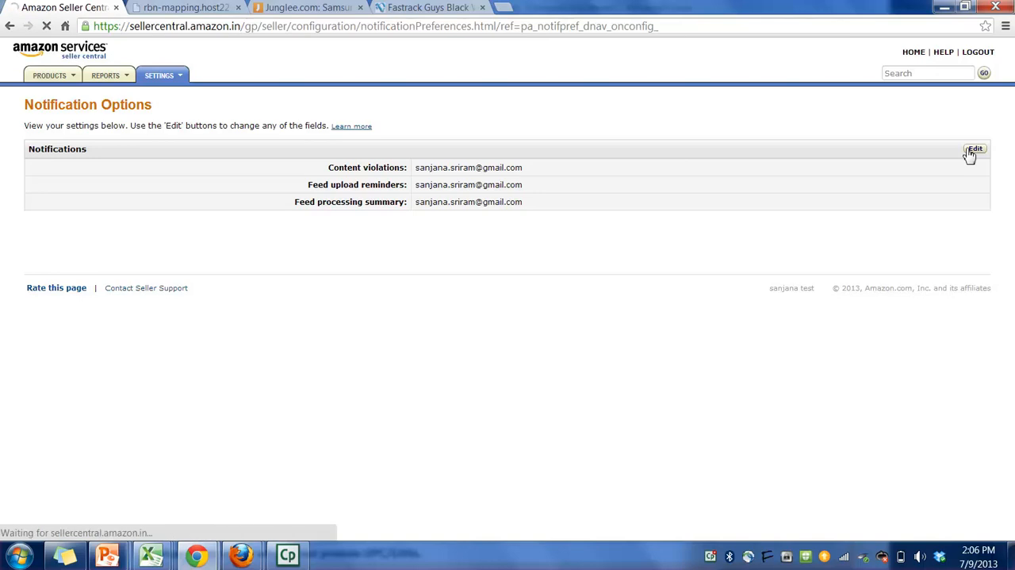
left_click(974, 149)
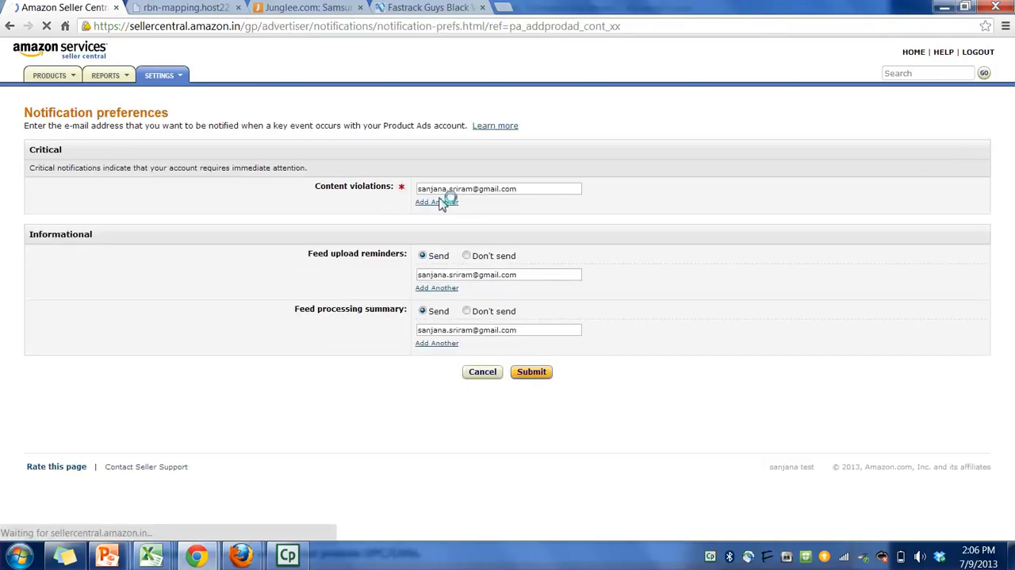
left_click(436, 202)
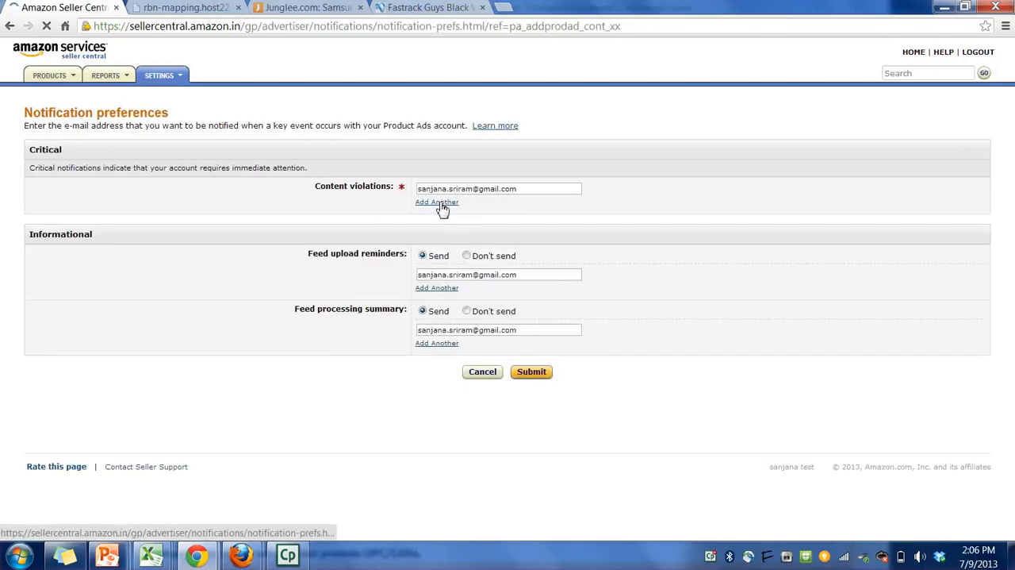
left_click(436, 202)
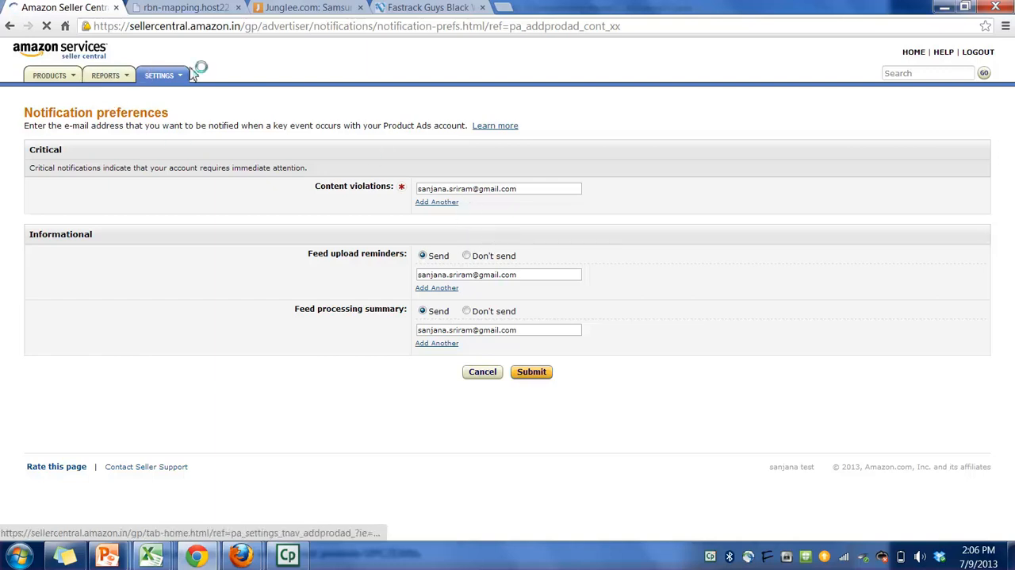
Go to Settings > Login Settings to see the password and security question details
left_click(159, 75)
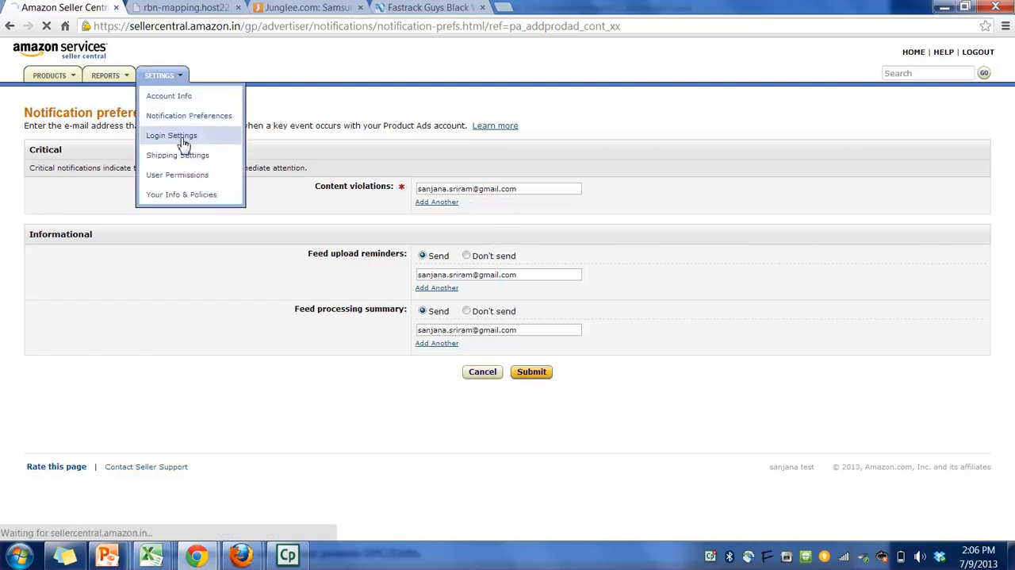
left_click(171, 135)
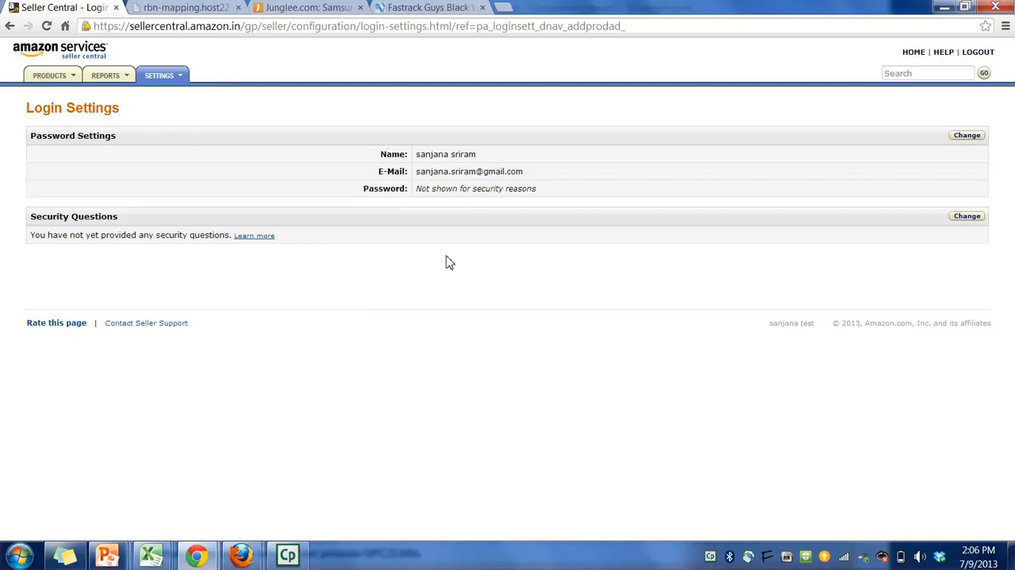
mouse_move(335, 243)
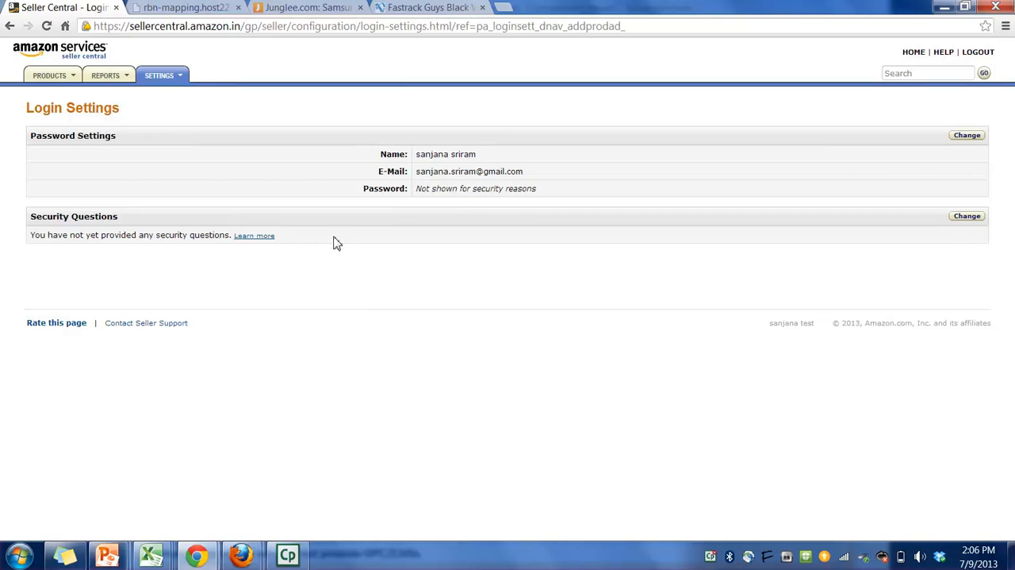
mouse_move(3, 197)
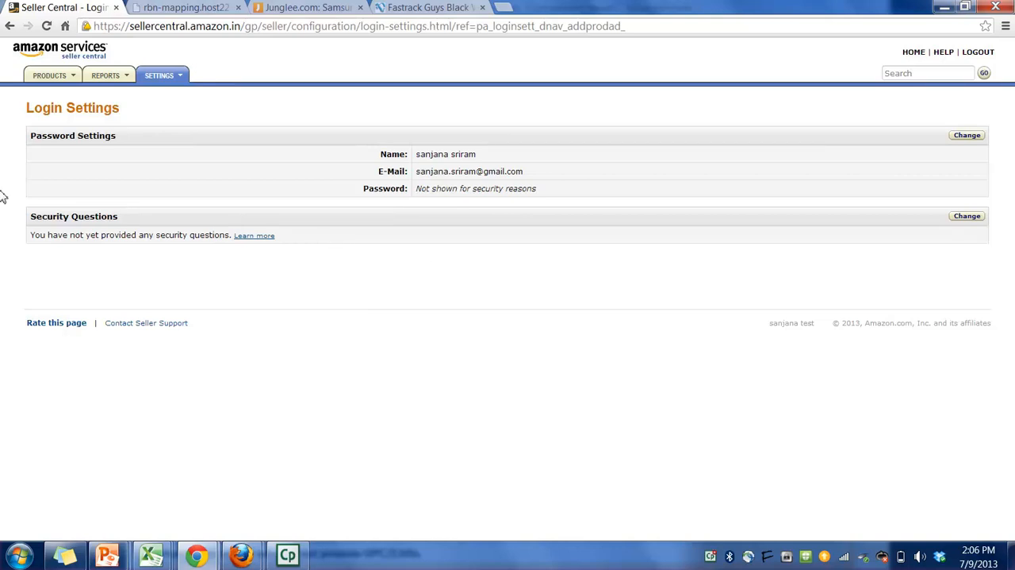
Go to Settings > Shipping Settings and edit the Domestic IN Standard Shipping Charges
left_click(158, 76)
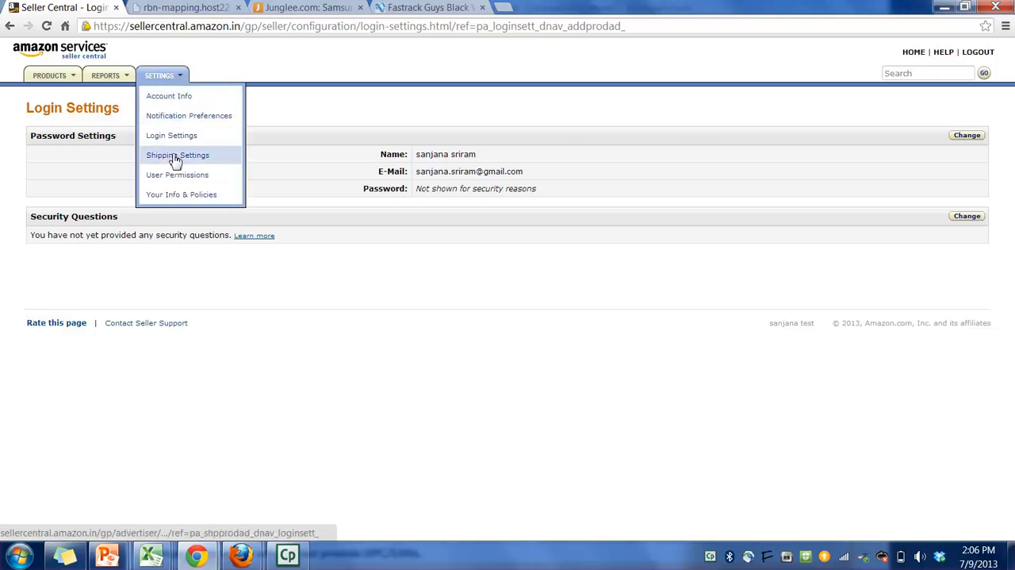
left_click(178, 156)
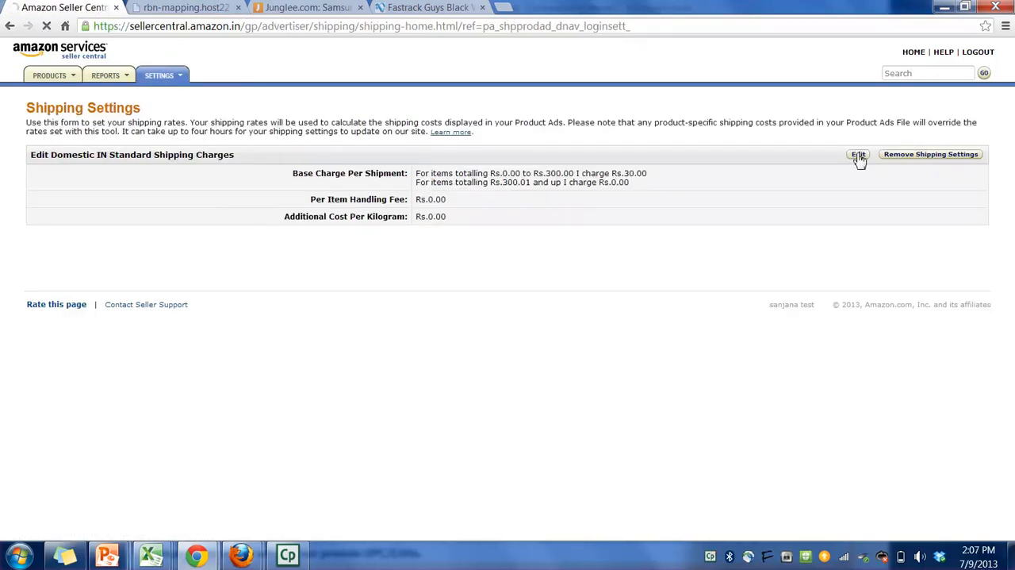
left_click(859, 154)
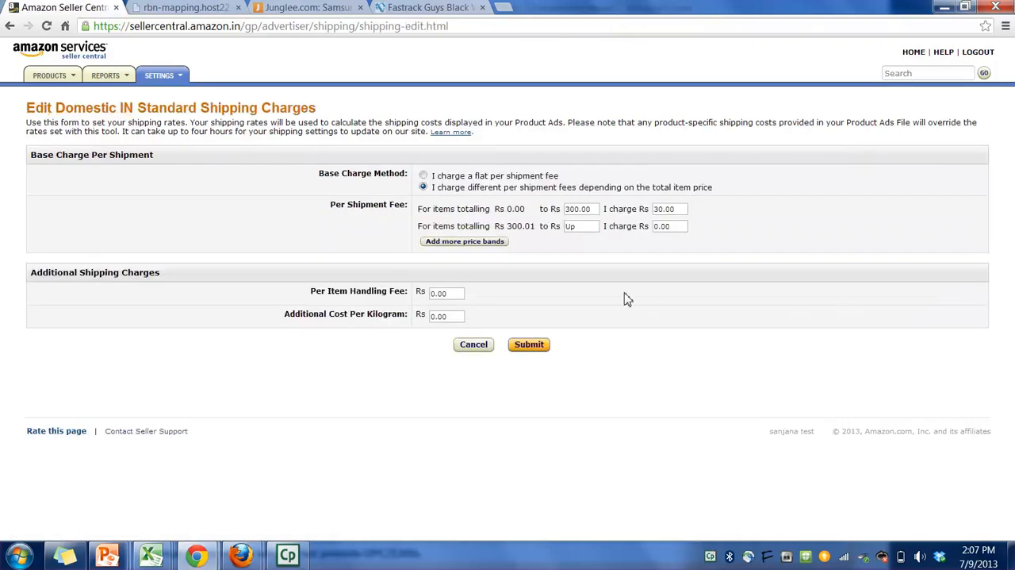
left_click(158, 74)
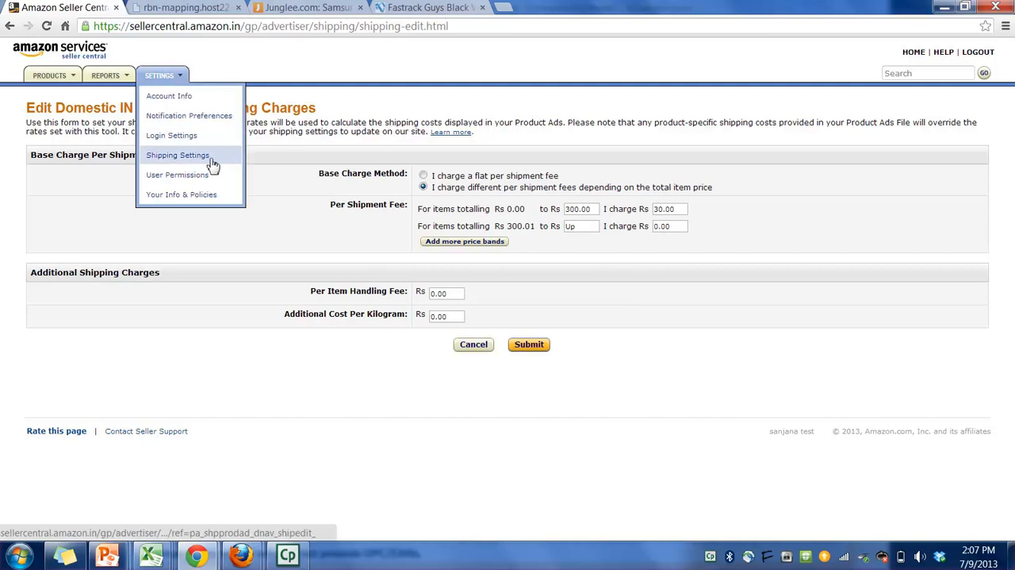
mouse_move(178, 155)
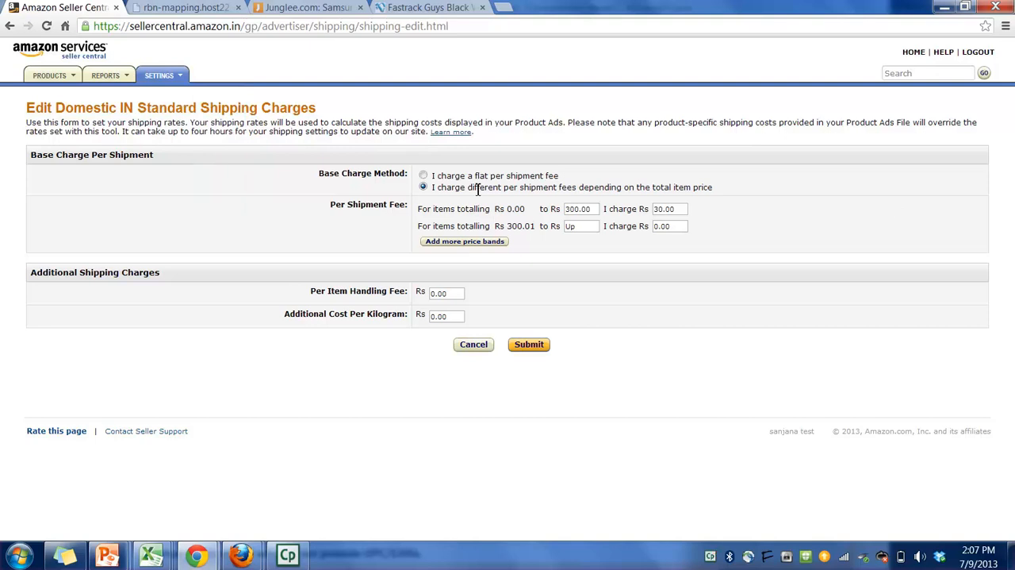
Select the flat per-shipment fee option and enter 100 as the Per Shipment Fee
left_click(422, 174)
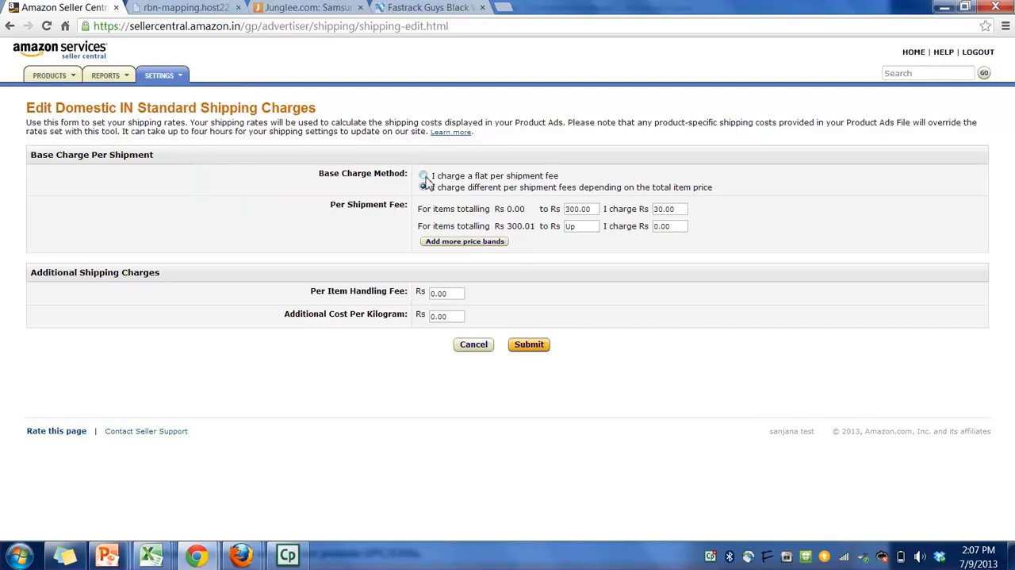
left_click(423, 174)
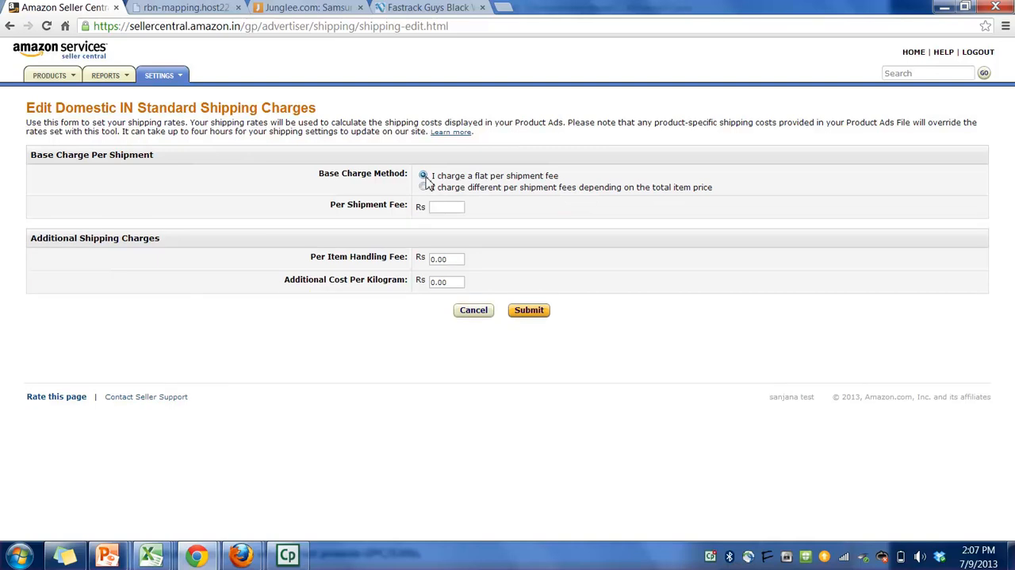
left_click(422, 175)
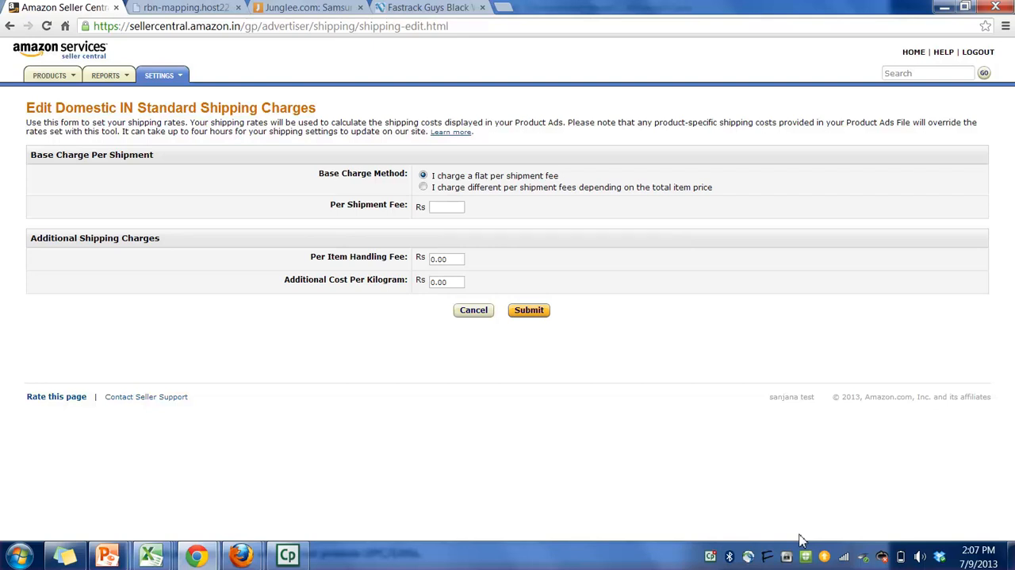
mouse_move(523, 295)
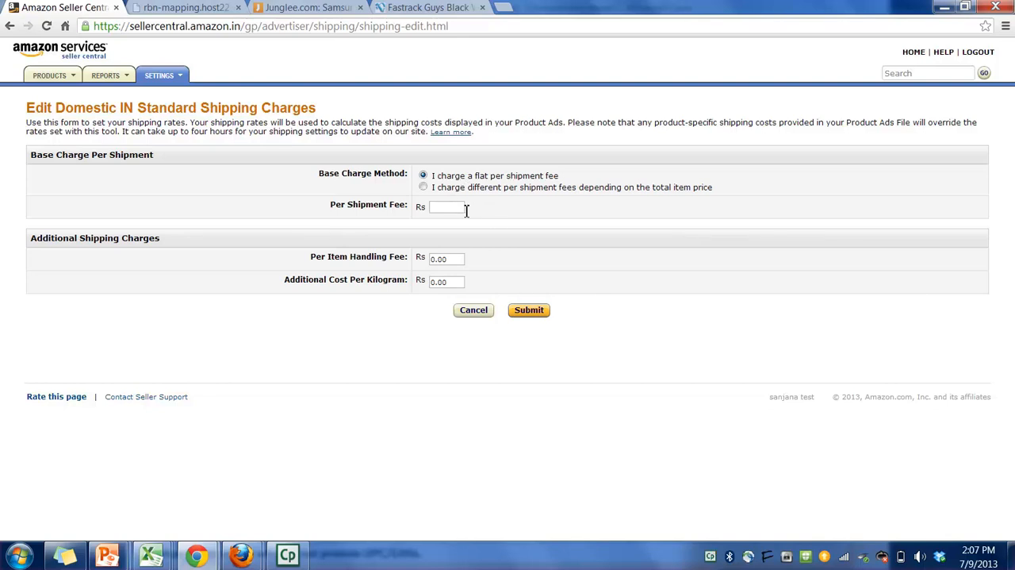
type("100")
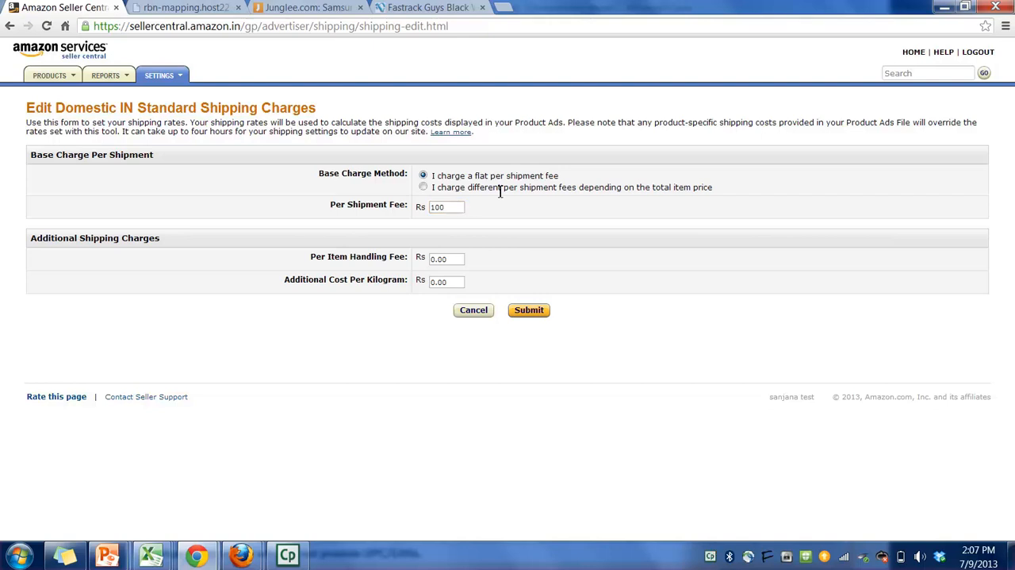
mouse_move(498, 228)
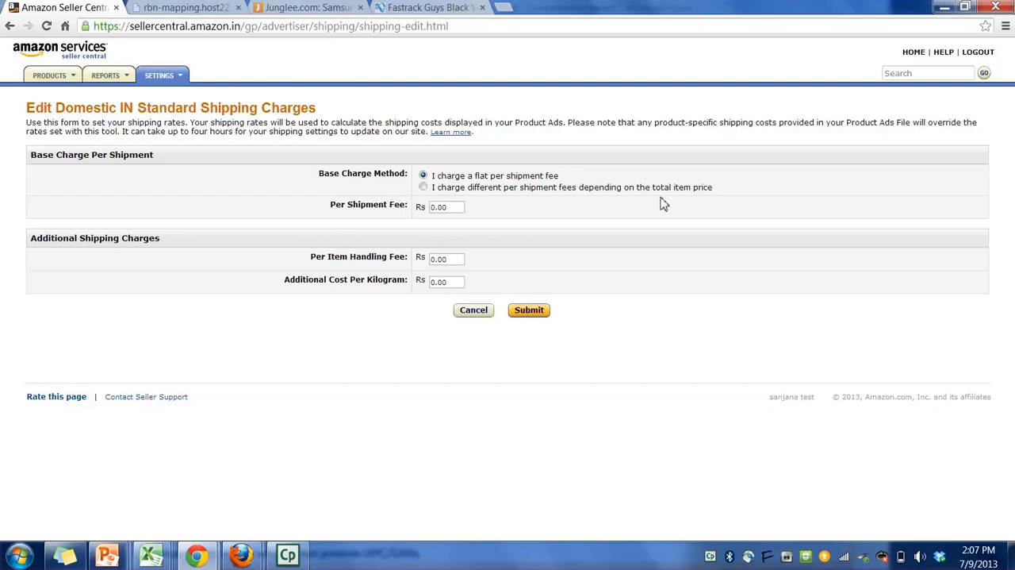
Select price-dependent fees with Rs 30 up to Rs 300 and Rs 0 above, then submit
left_click(422, 187)
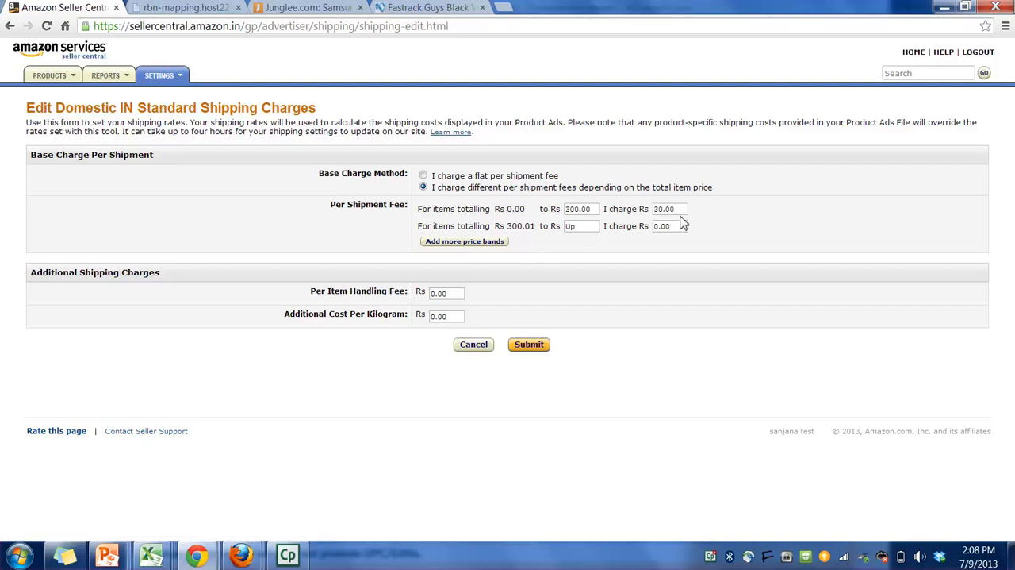
left_click(670, 225)
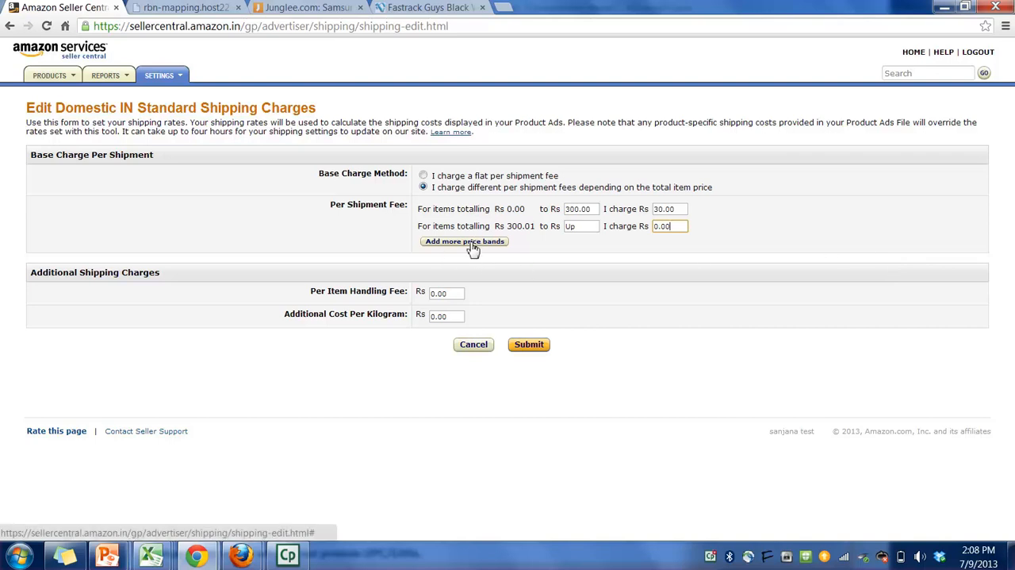
mouse_move(679, 284)
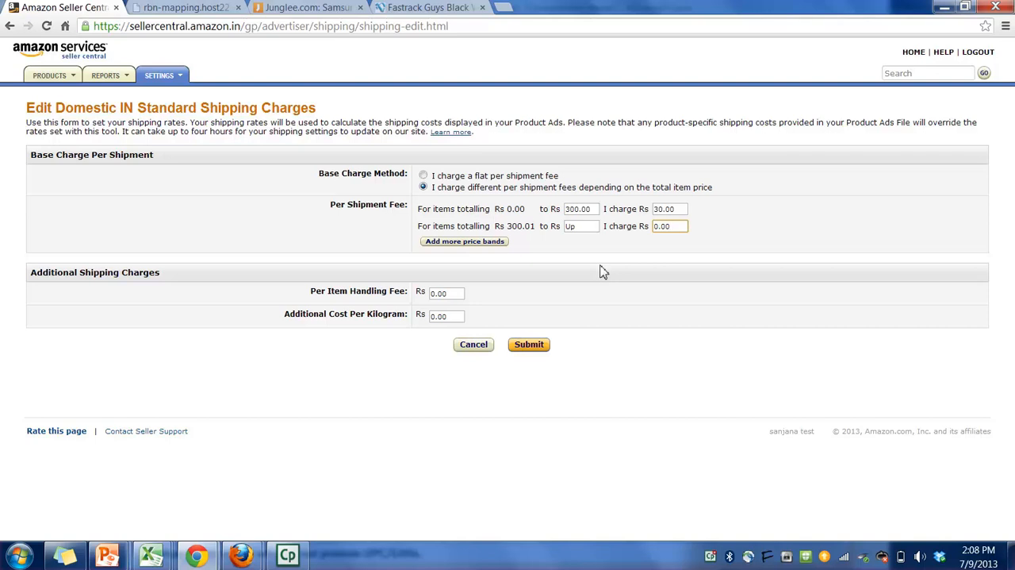
left_click(669, 225)
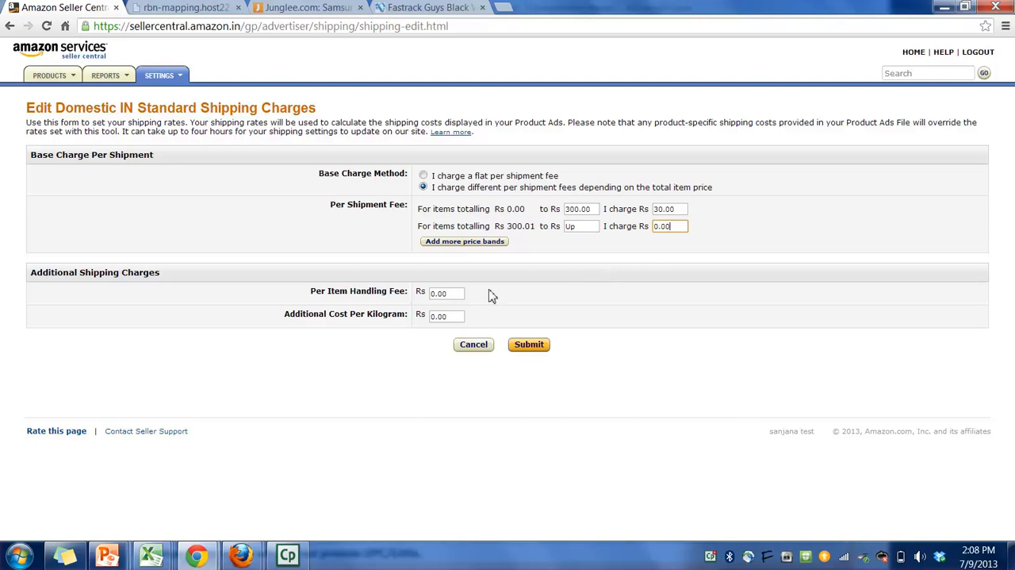
left_click(529, 342)
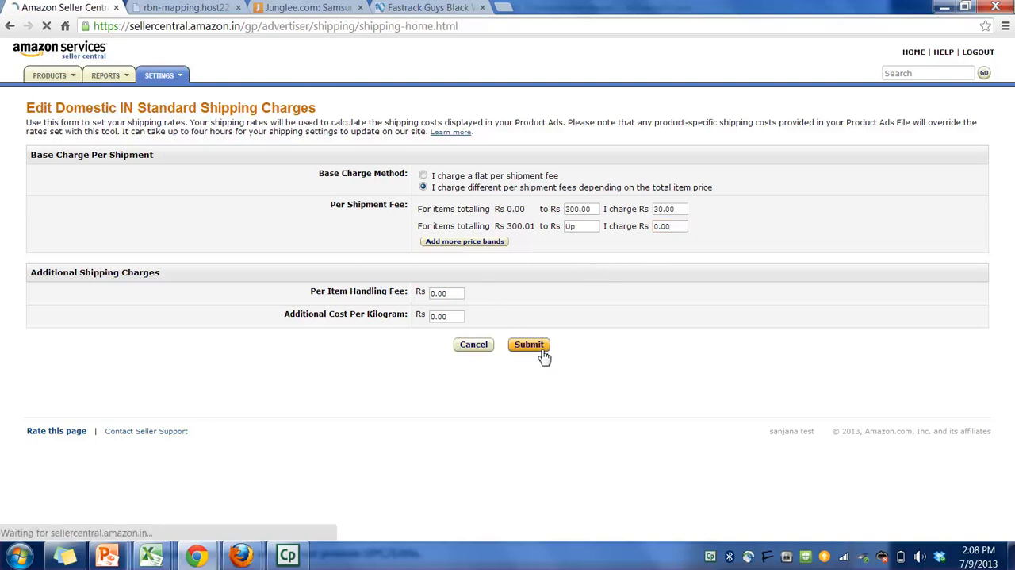
Go to Settings > User Permissions and review the current users
left_click(529, 342)
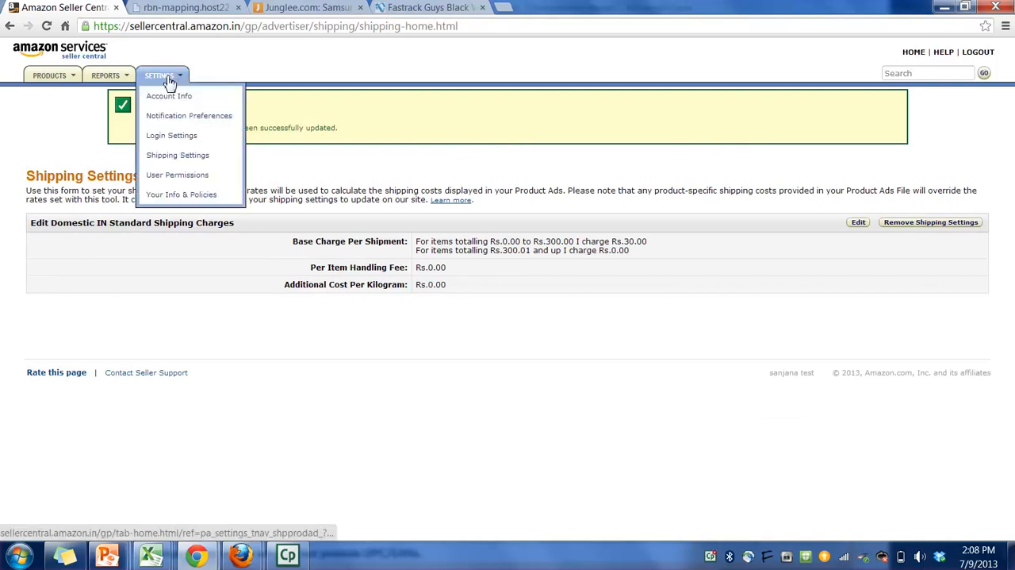
left_click(178, 174)
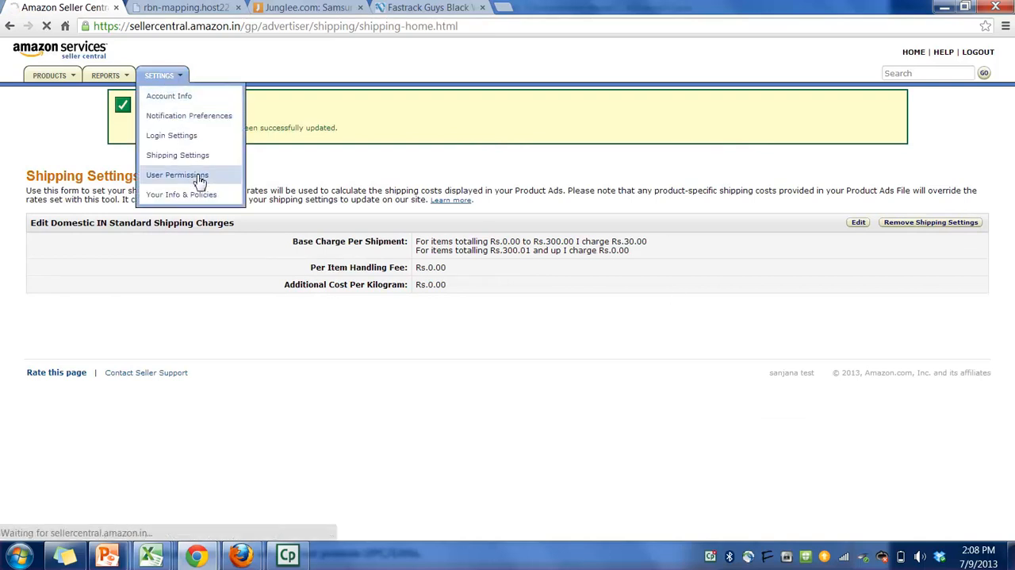
left_click(178, 174)
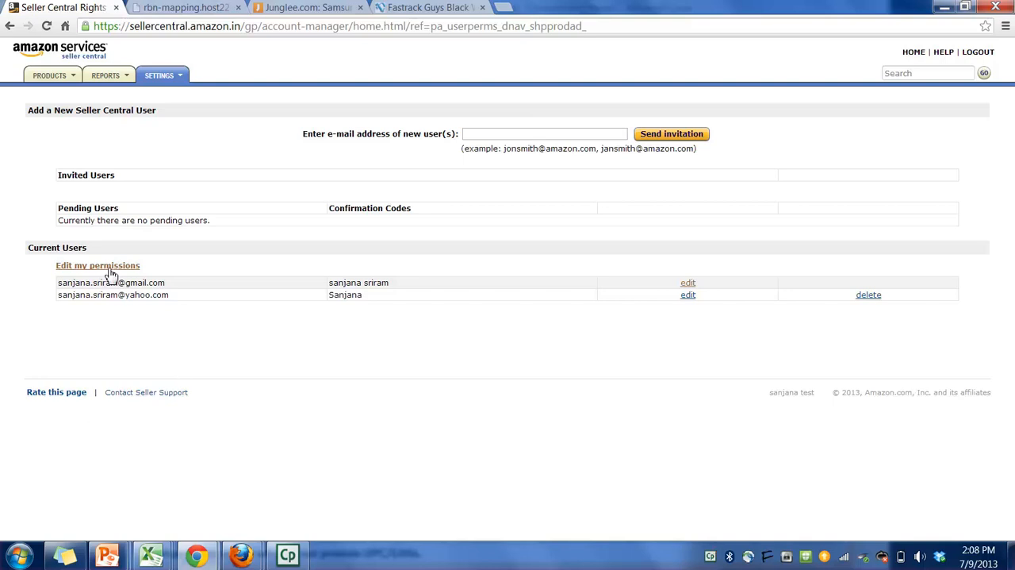
left_click(689, 283)
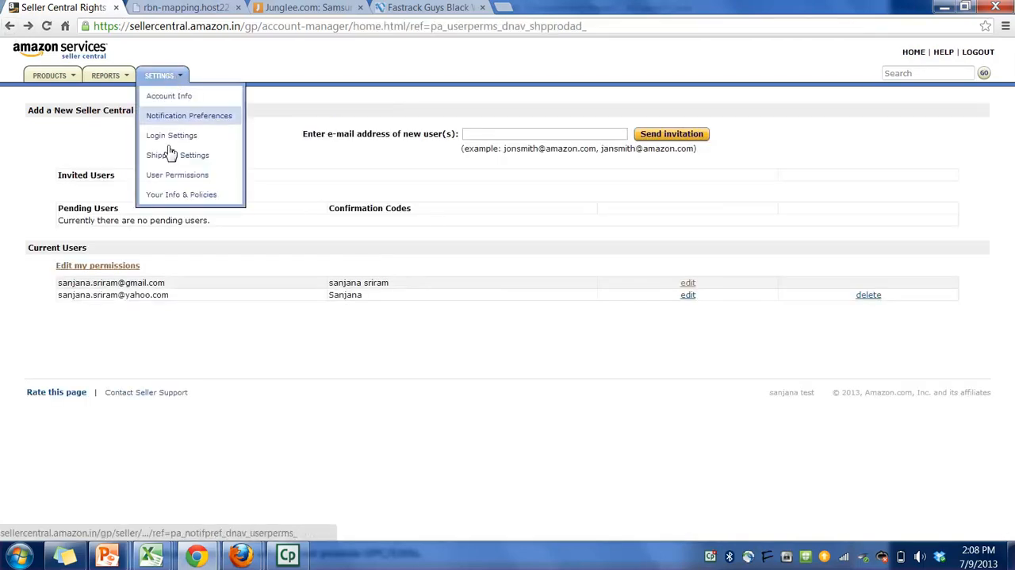
Go to Settings > Your Info & Policies and choose About Seller
left_click(181, 193)
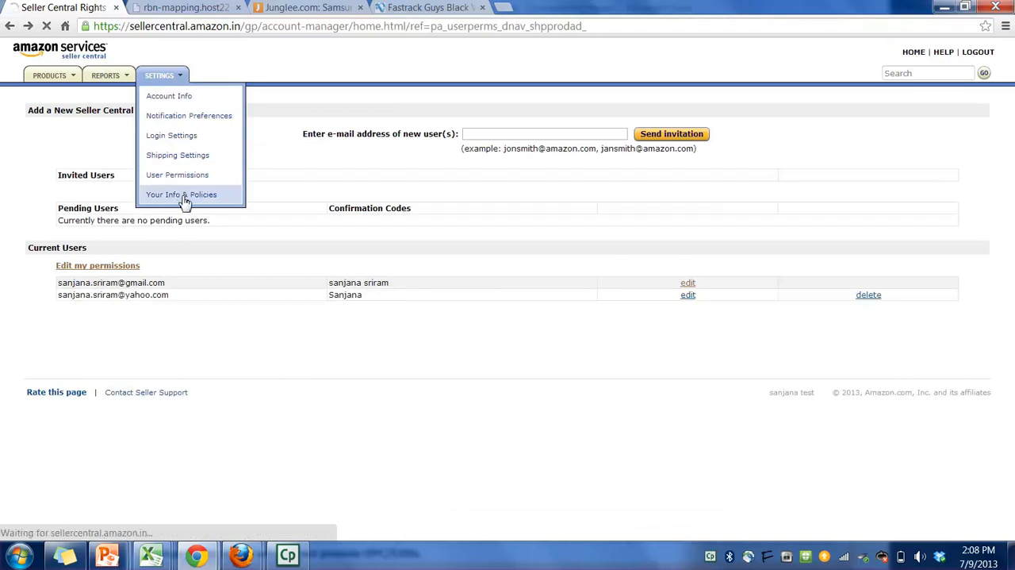
left_click(181, 193)
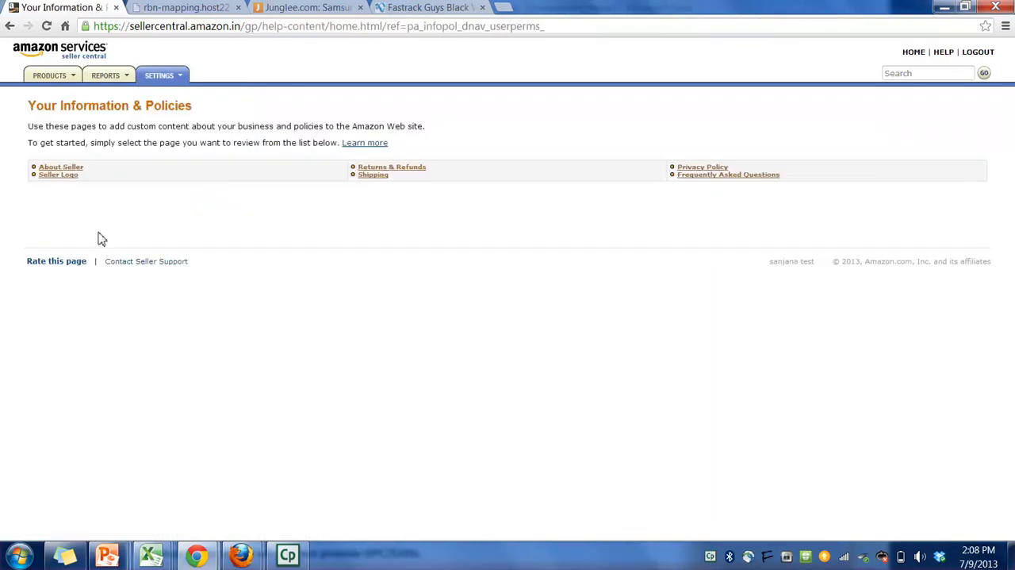
mouse_move(101, 189)
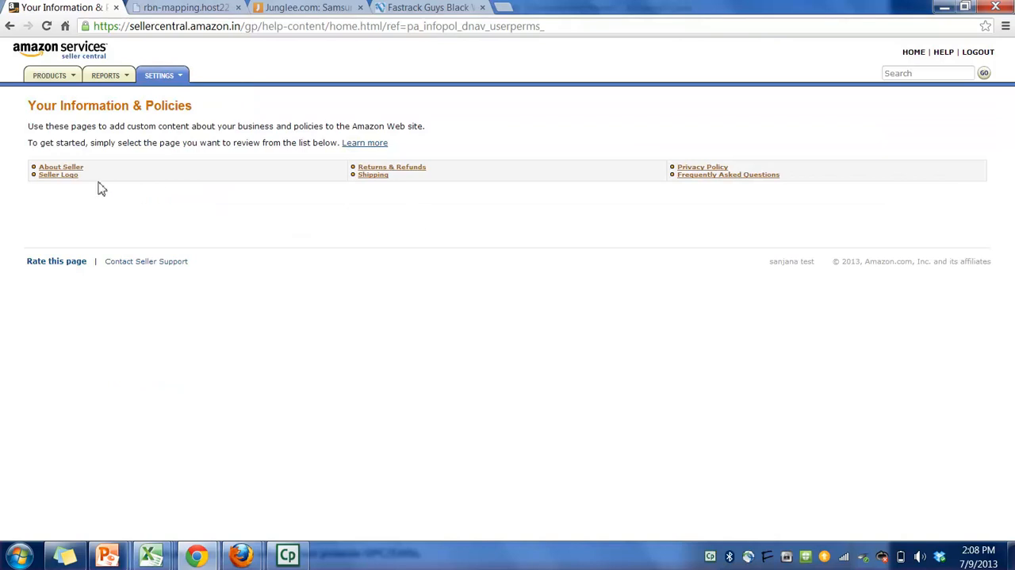
left_click(57, 174)
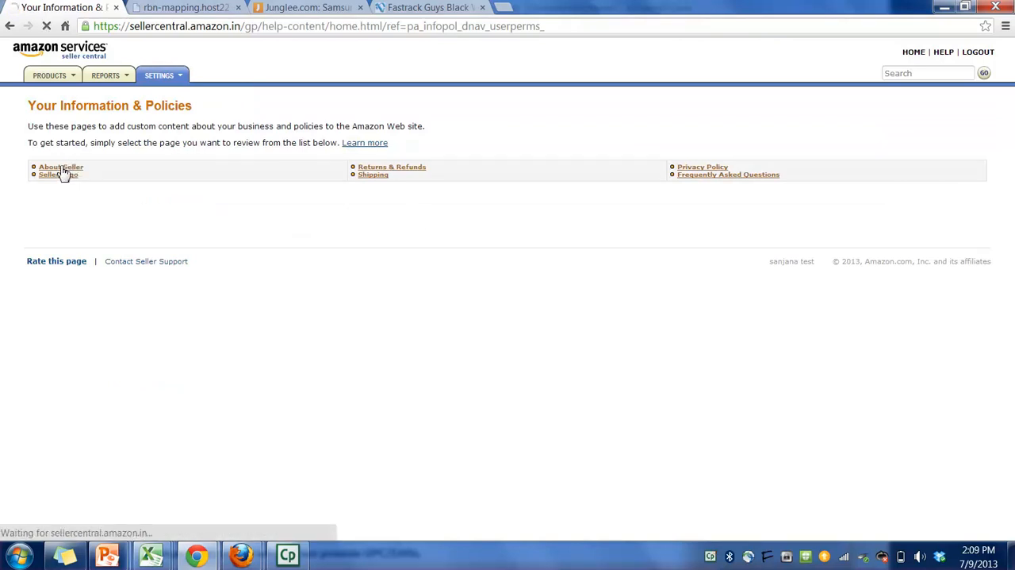
View the Amazon.in seller's details page on Junglee, scrolling to its refunds and shipping sections, then return to Seller Central
left_click(305, 6)
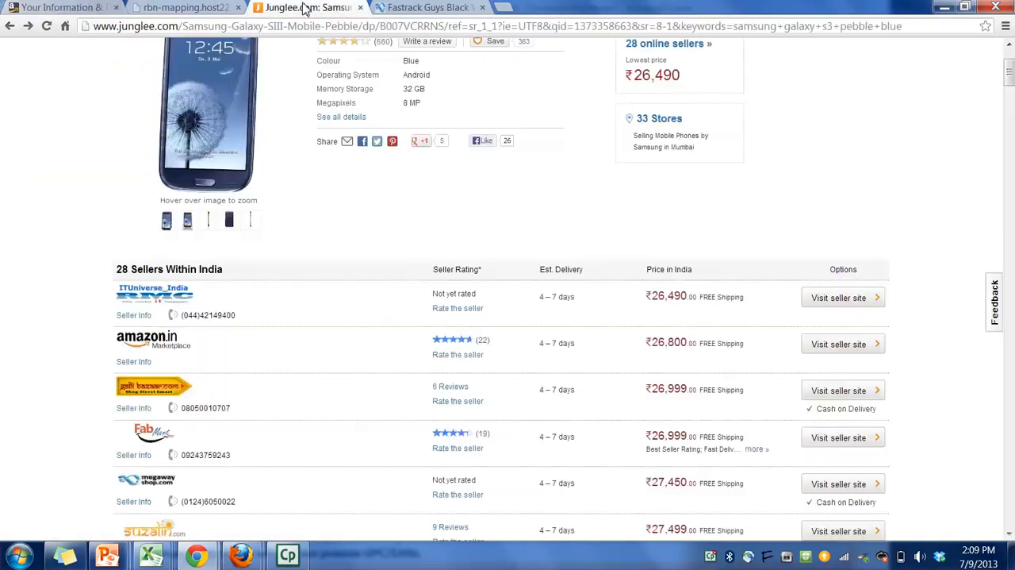
left_click(133, 362)
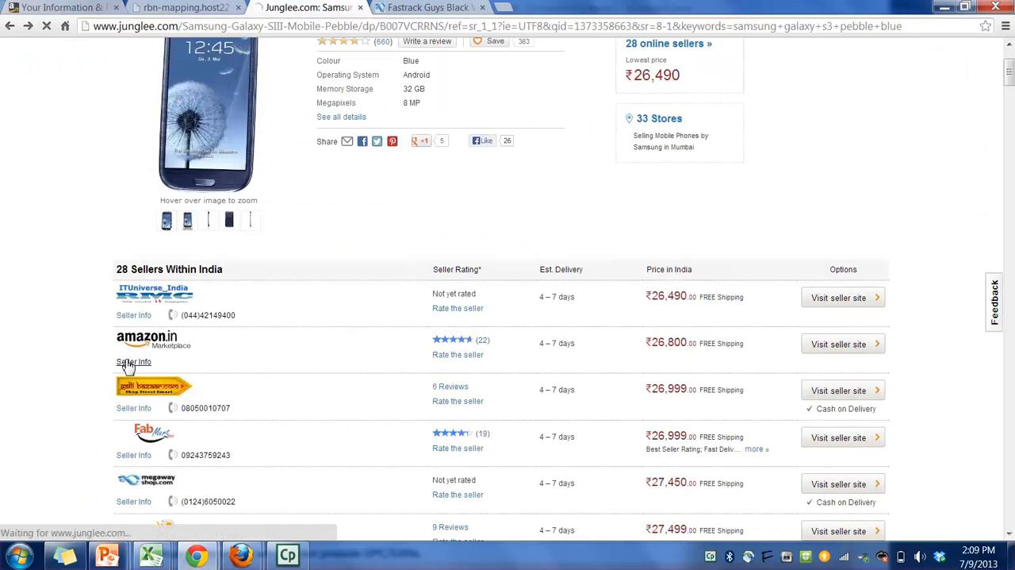
left_click(133, 362)
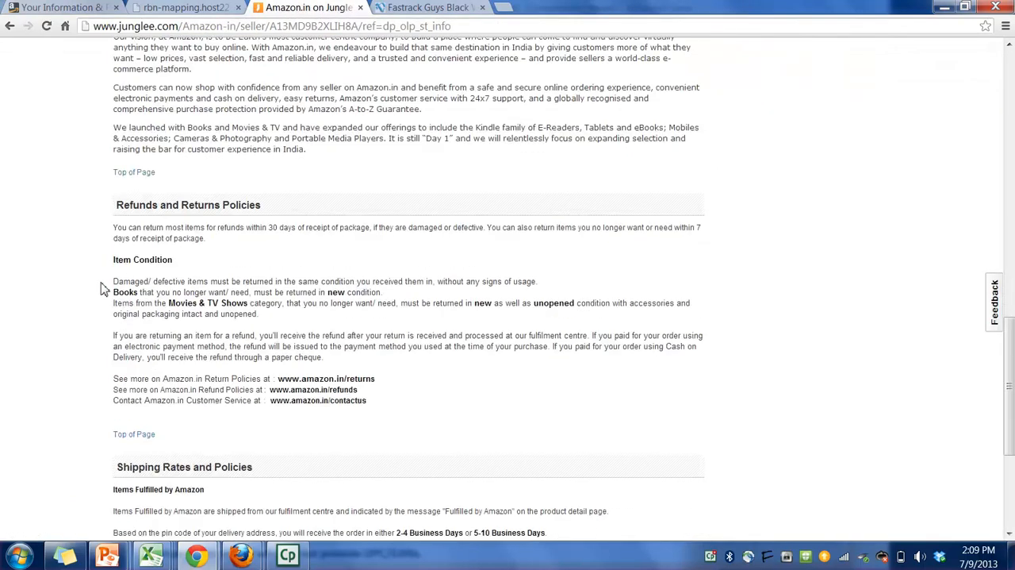
mouse_move(141, 330)
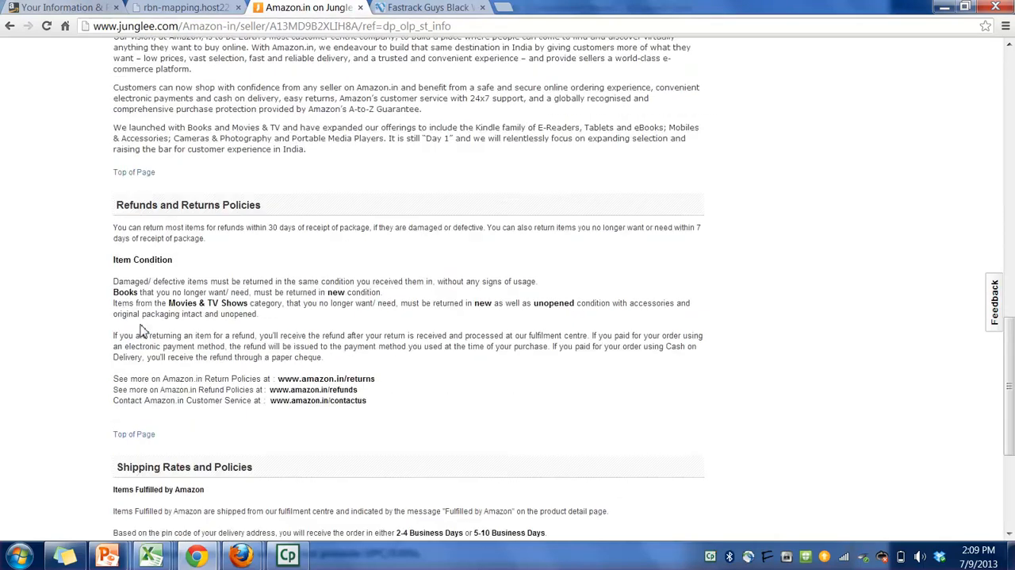
scroll("down", 3)
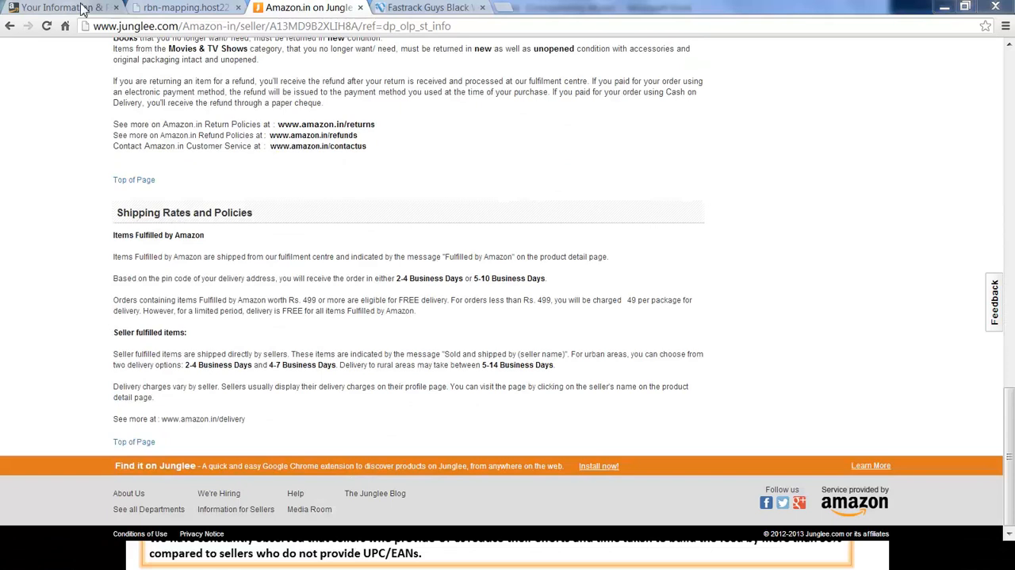
left_click(55, 7)
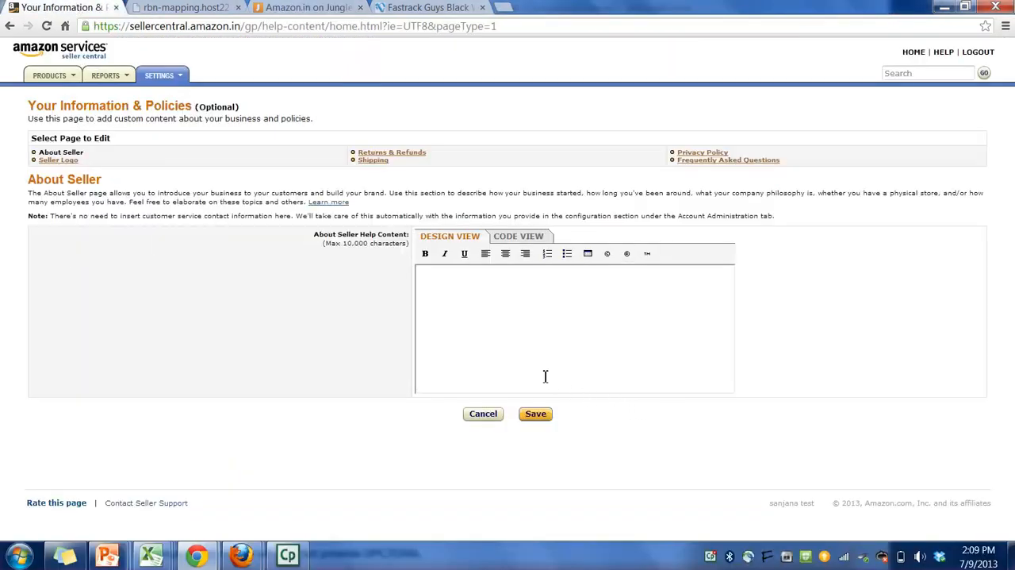
left_click(510, 284)
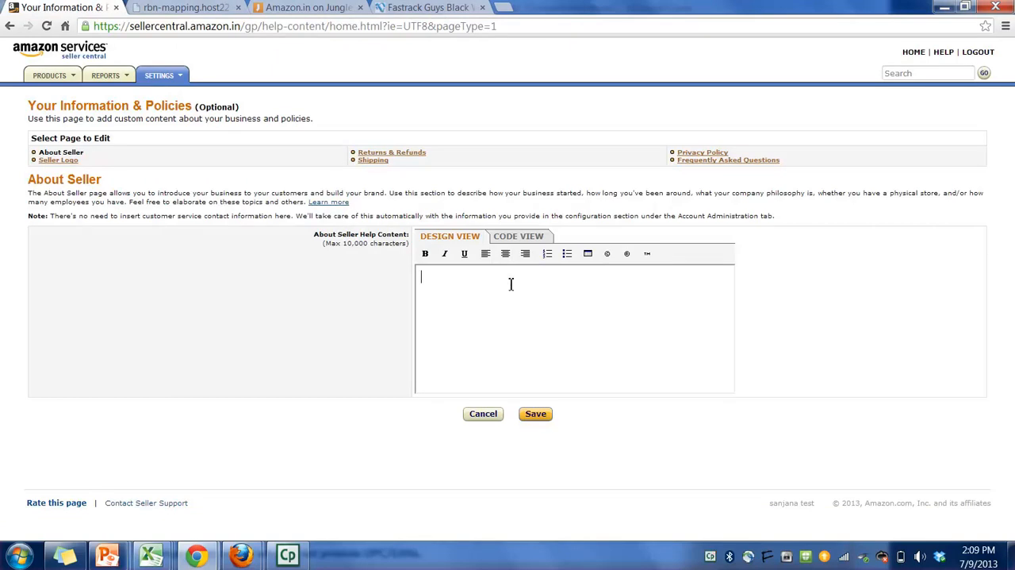
mouse_move(525, 254)
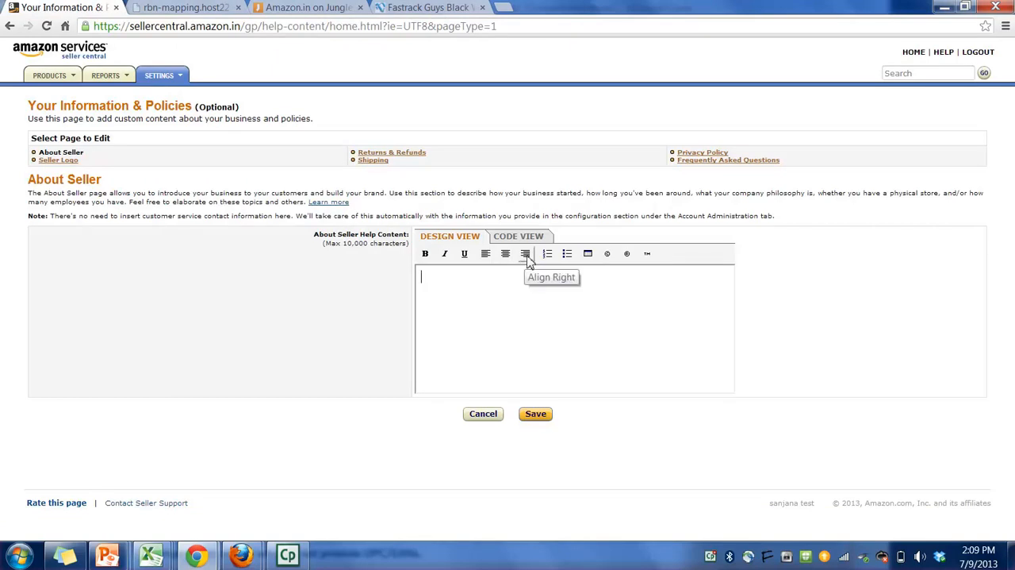
mouse_move(530, 297)
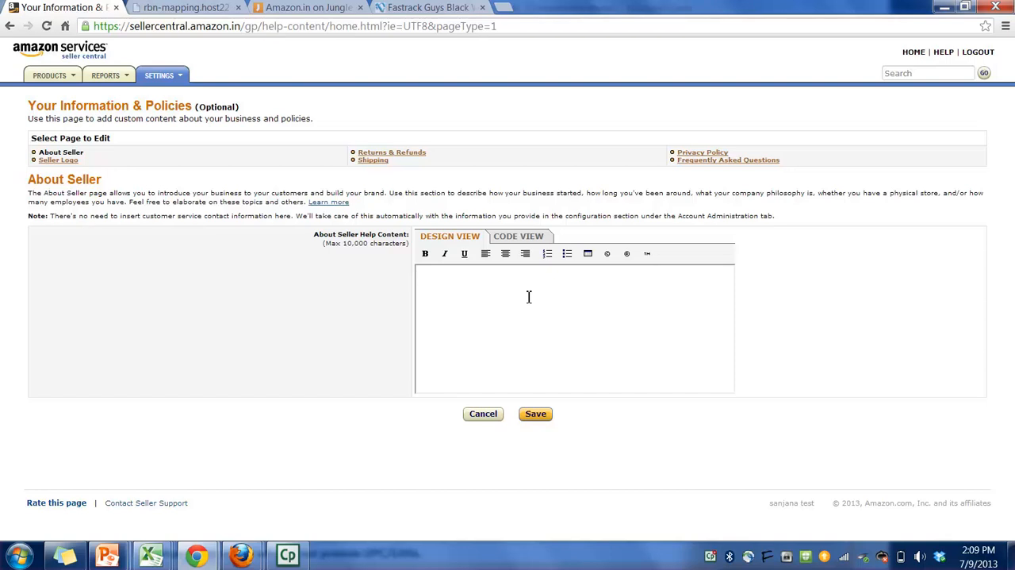
mouse_move(153, 206)
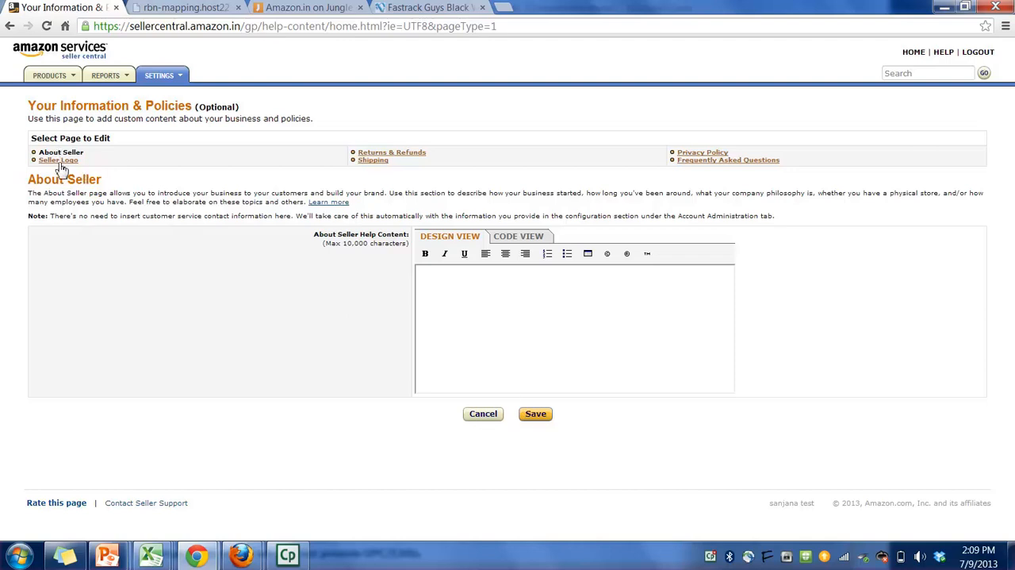
View the Seller Logo page with its image upload field, then switch to the Junglee listing
left_click(57, 159)
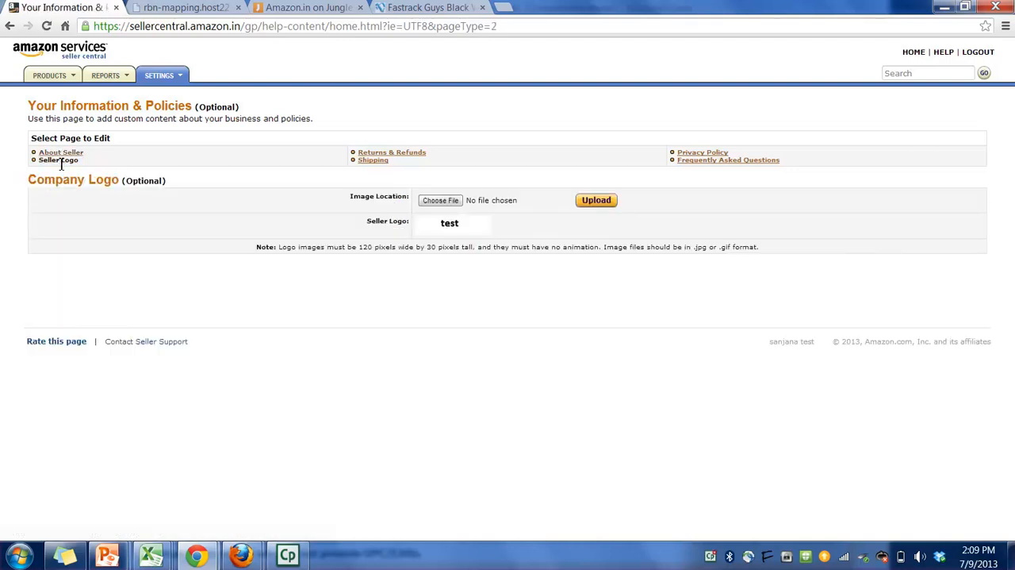
mouse_move(278, 257)
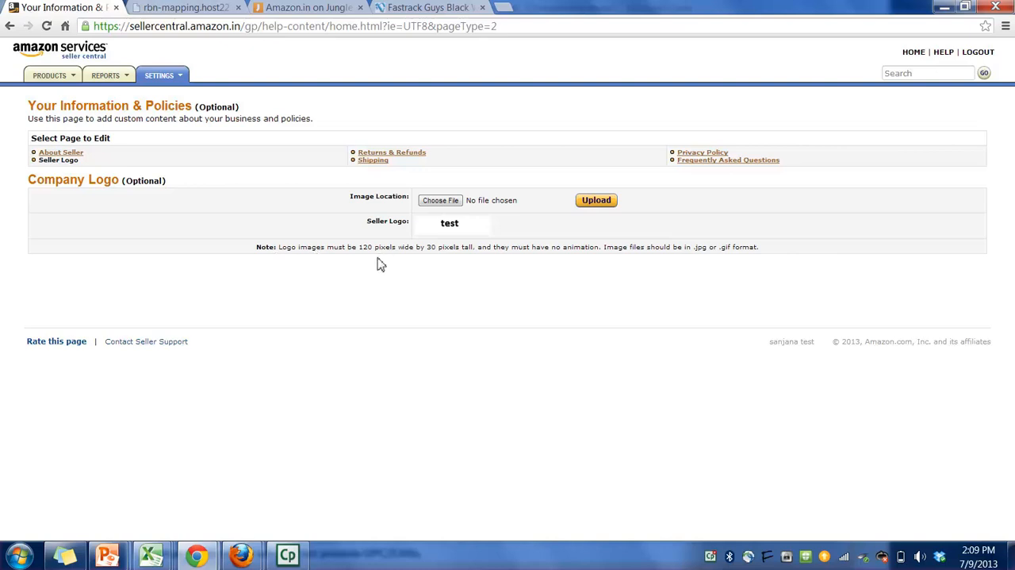
mouse_move(411, 262)
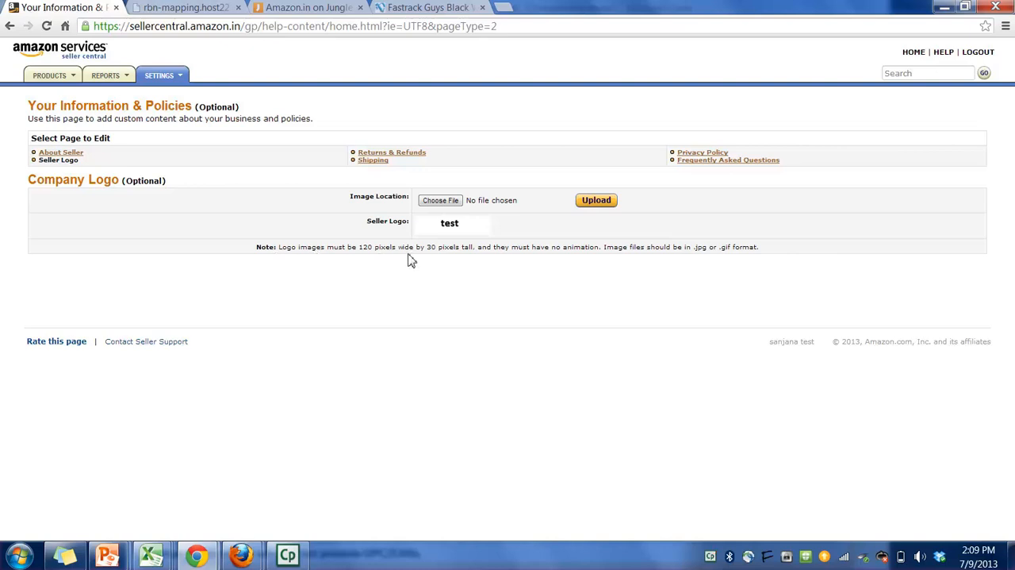
mouse_move(459, 262)
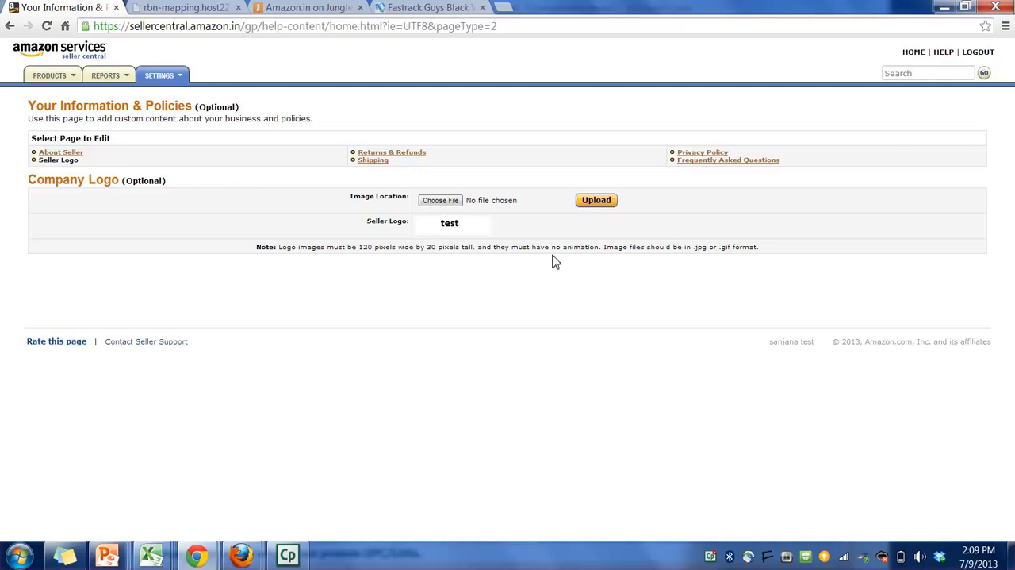
mouse_move(717, 263)
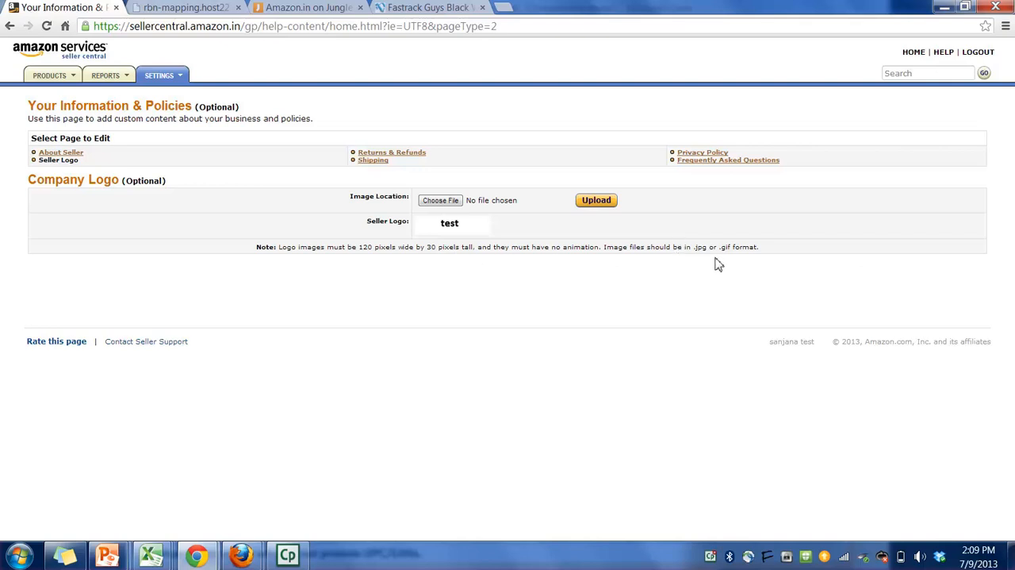
mouse_move(745, 261)
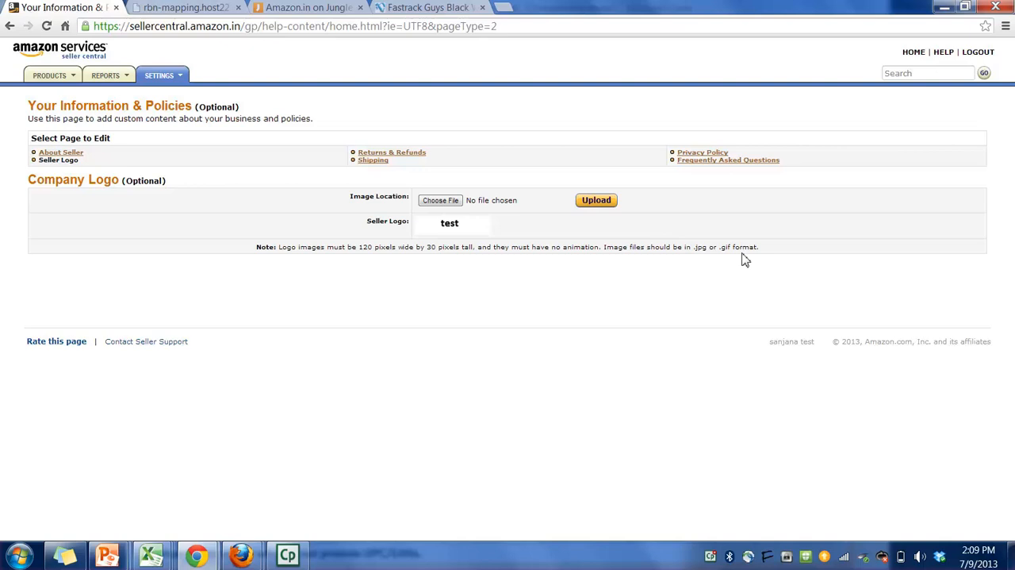
mouse_move(445, 307)
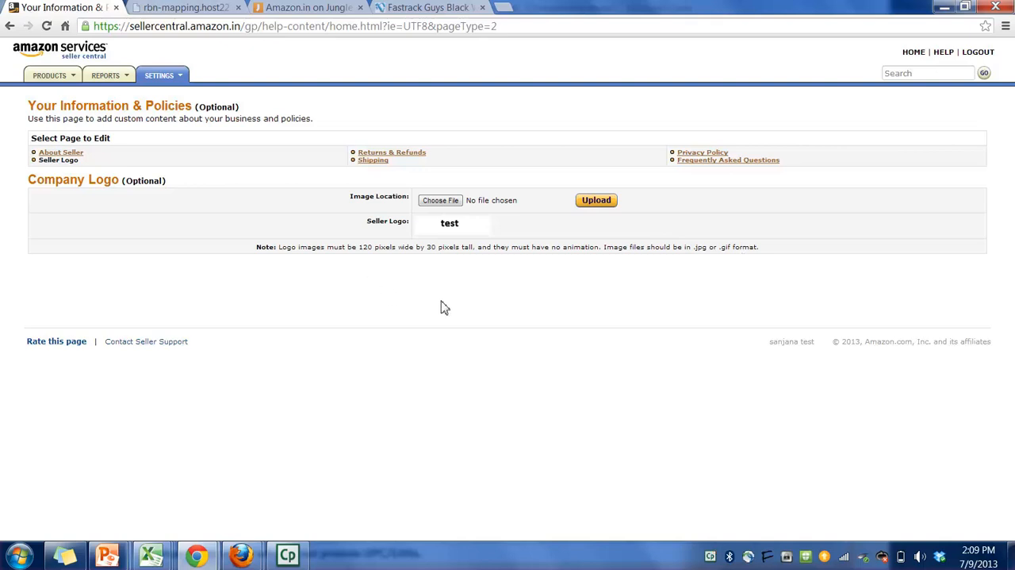
mouse_move(476, 324)
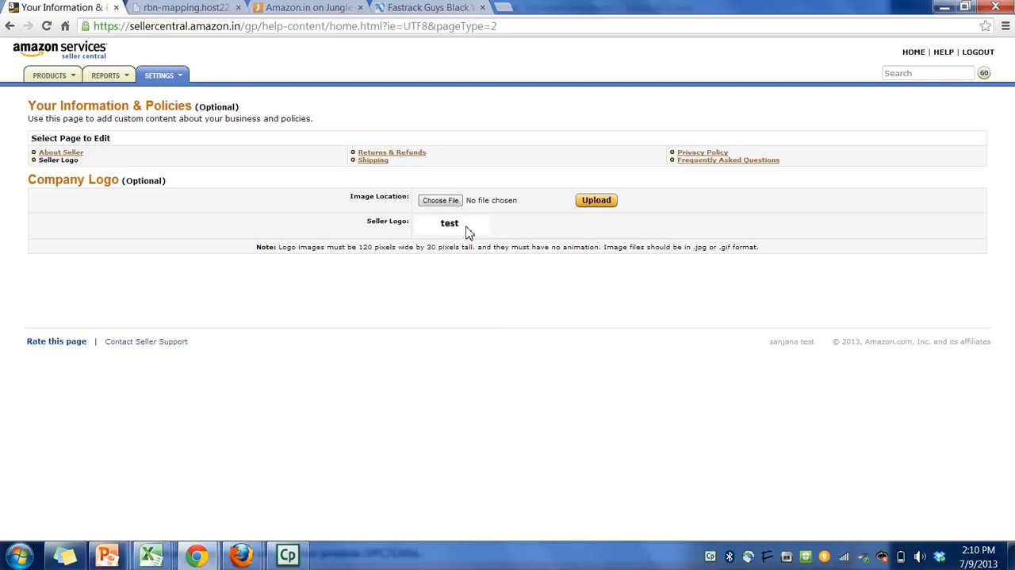
left_click(305, 6)
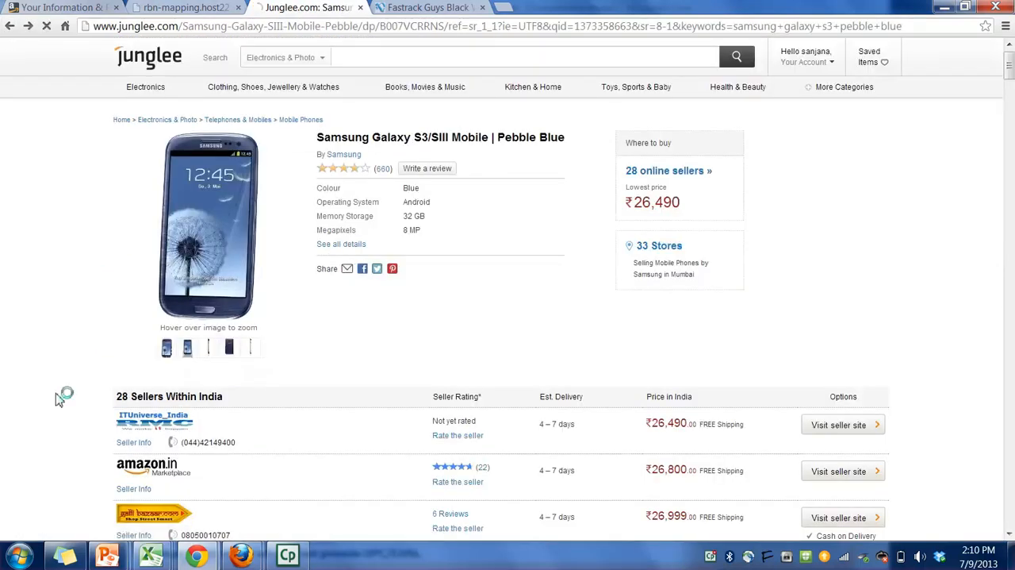
Scroll through the Junglee Galaxy S3 sellers list and return to the Seller Central information & policies tab
scroll("down", 3)
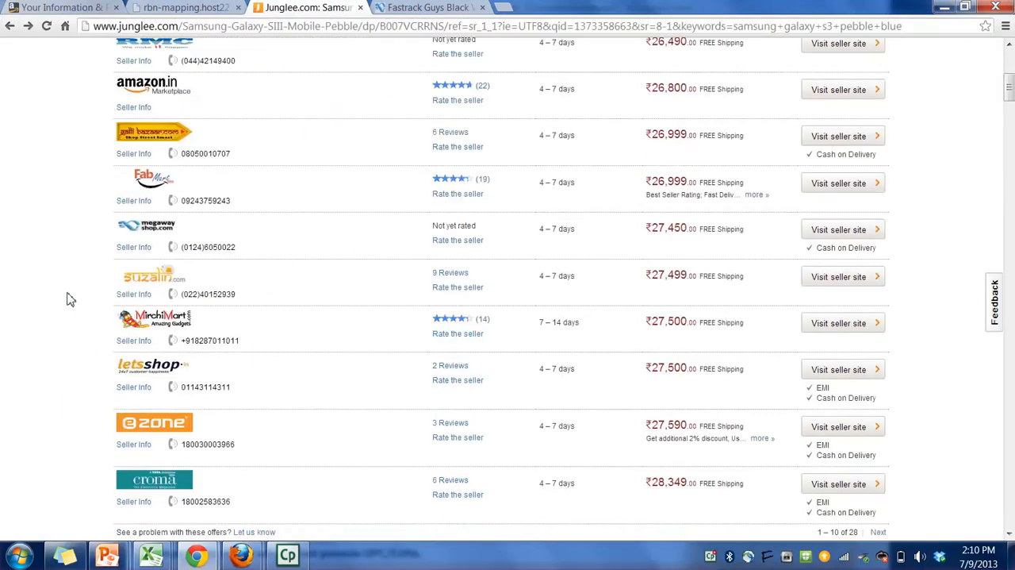
scroll("down", 3)
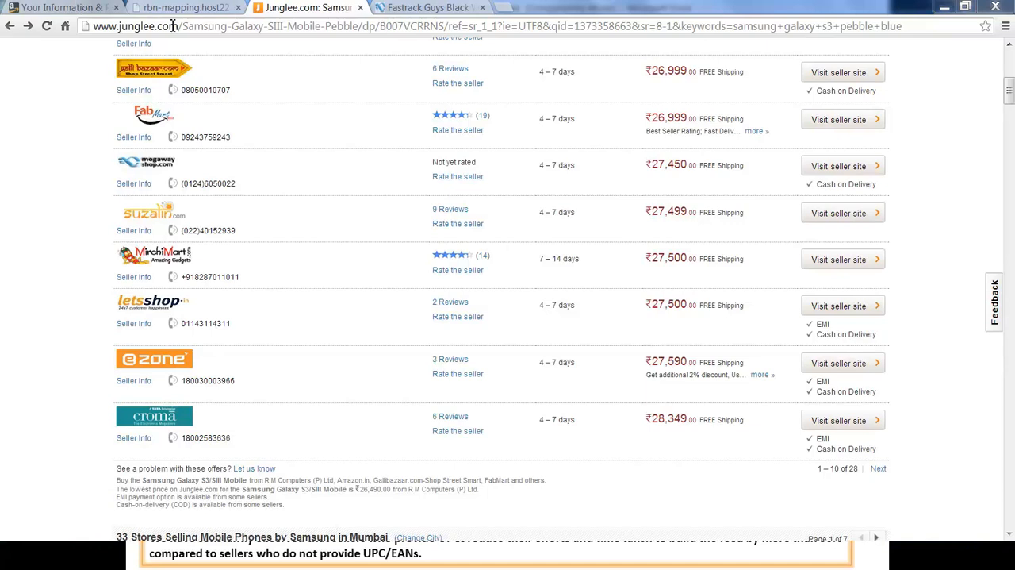
left_click(60, 7)
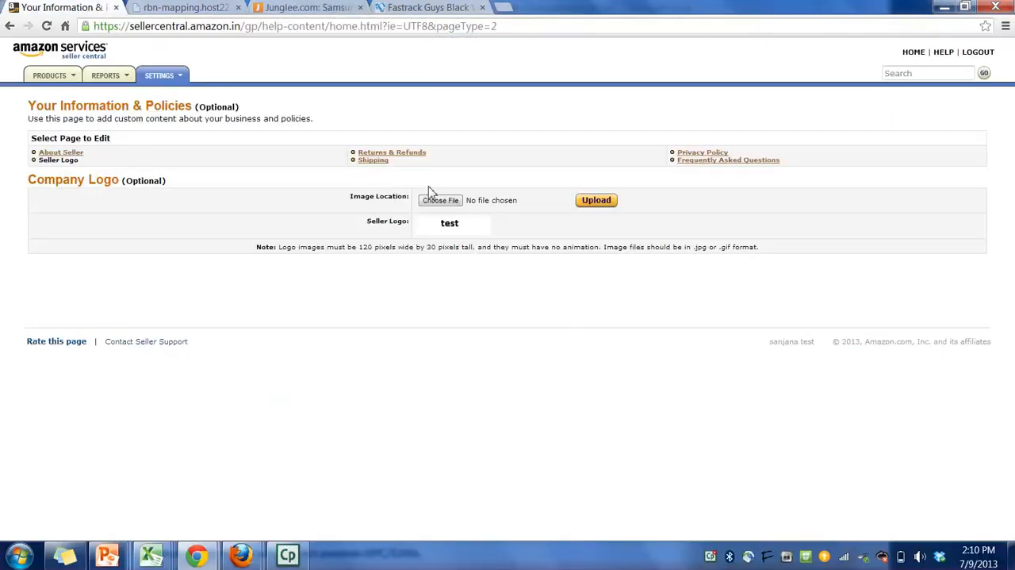
Open the Returns & Refunds help content page, then move on toward the Shipping page
left_click(392, 152)
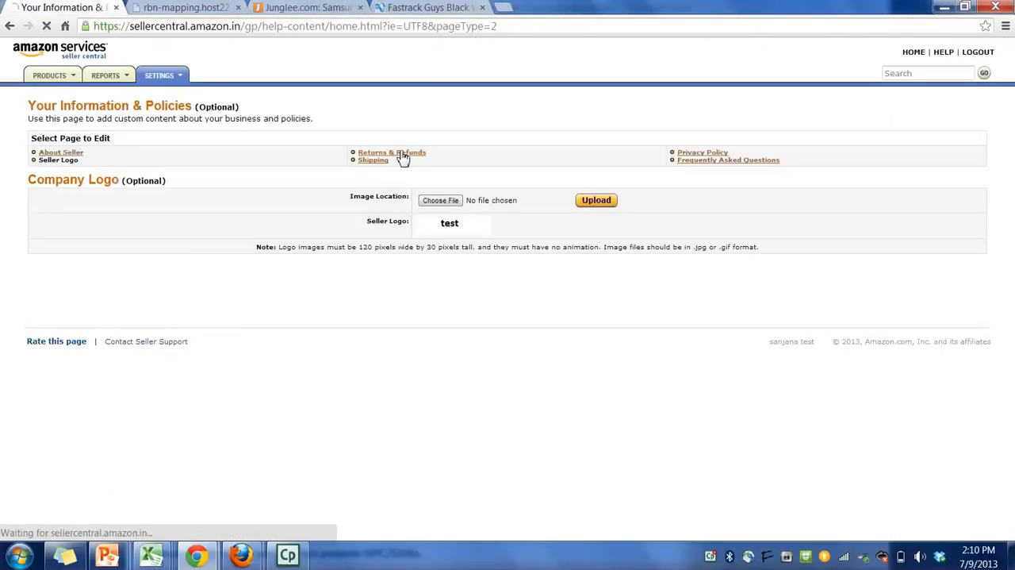
left_click(392, 153)
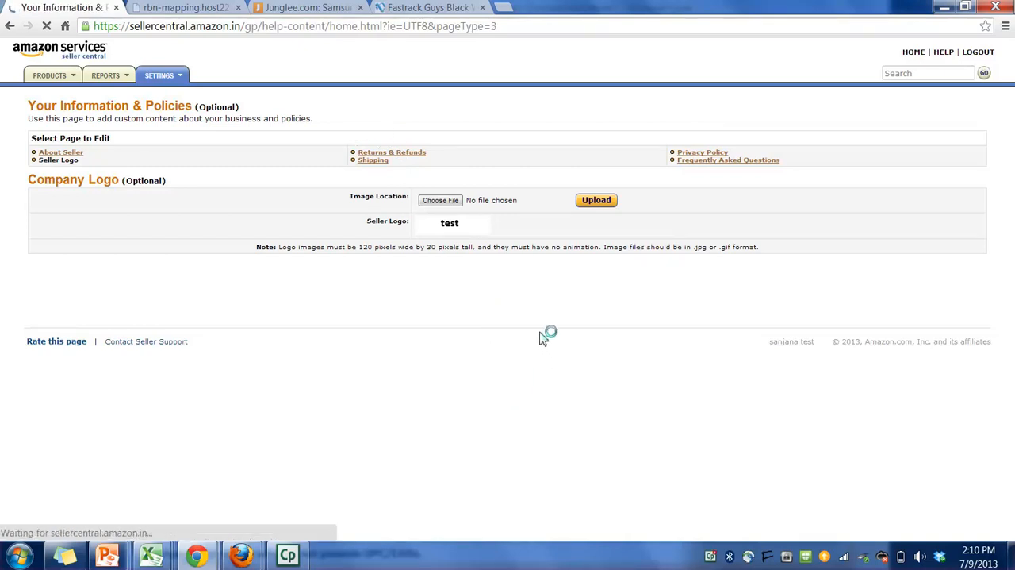
left_click(392, 152)
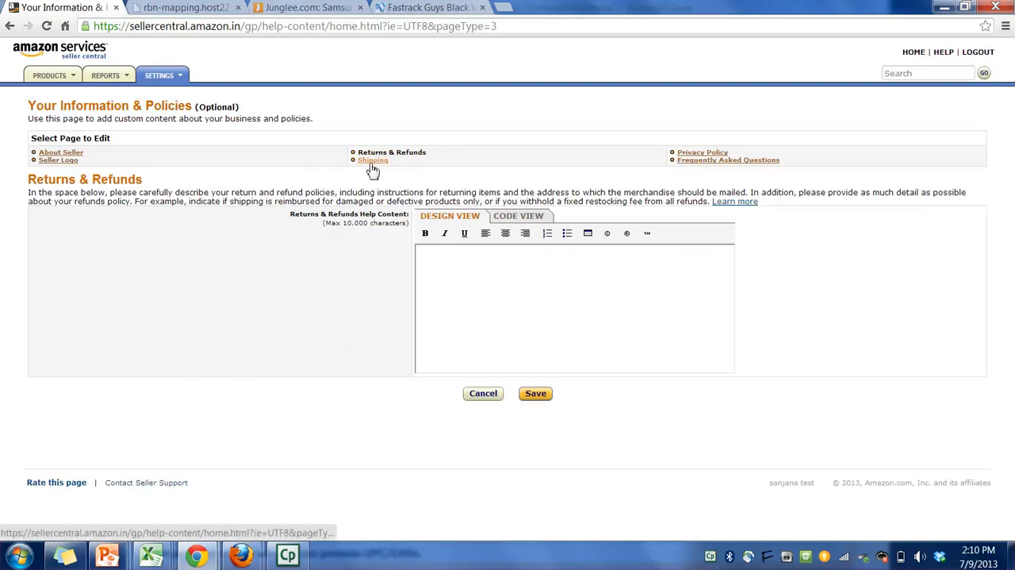
left_click(372, 158)
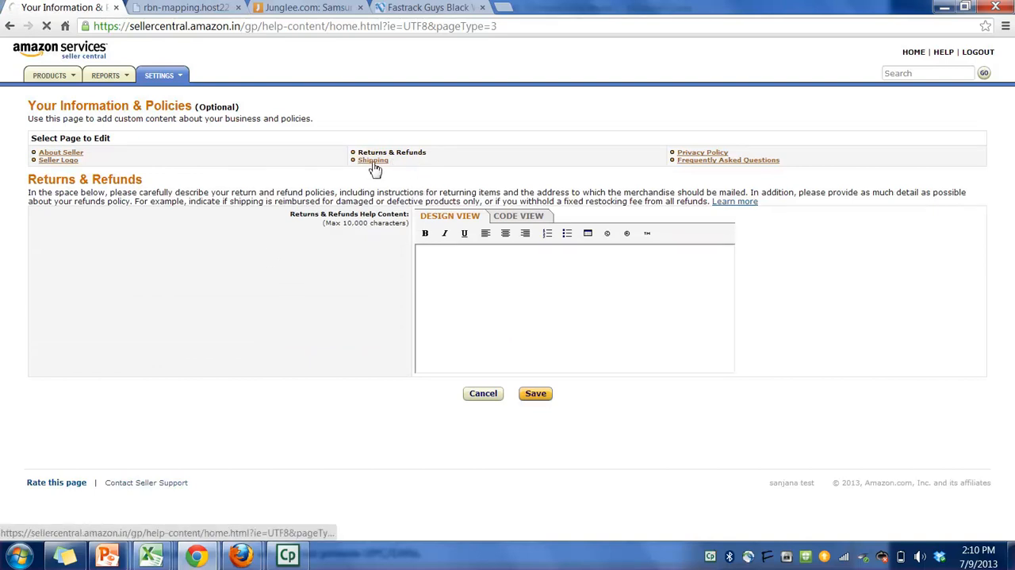
Open the Shipping page and place the cursor in the Shipping Rates help content editor
left_click(373, 159)
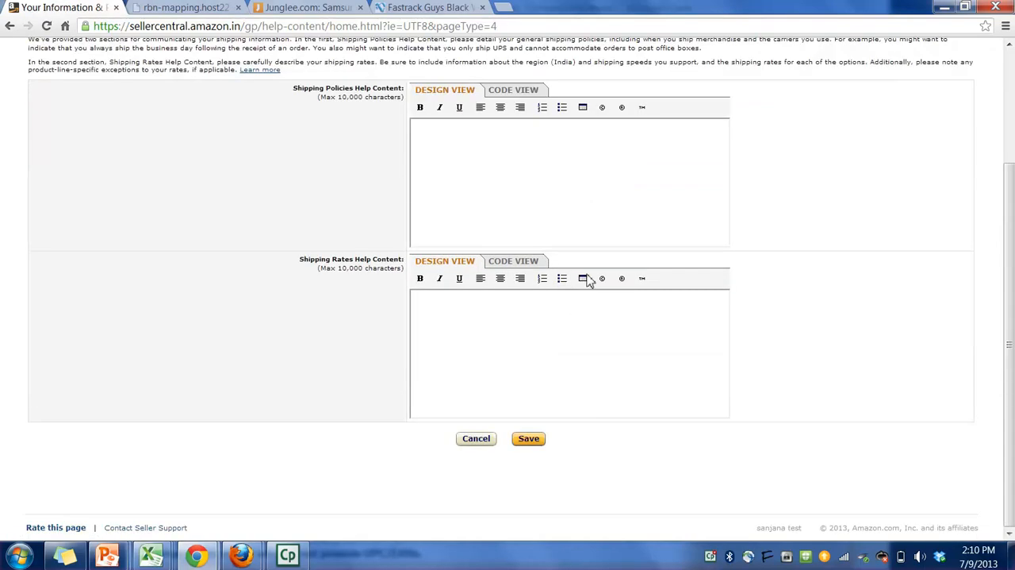
left_click(549, 357)
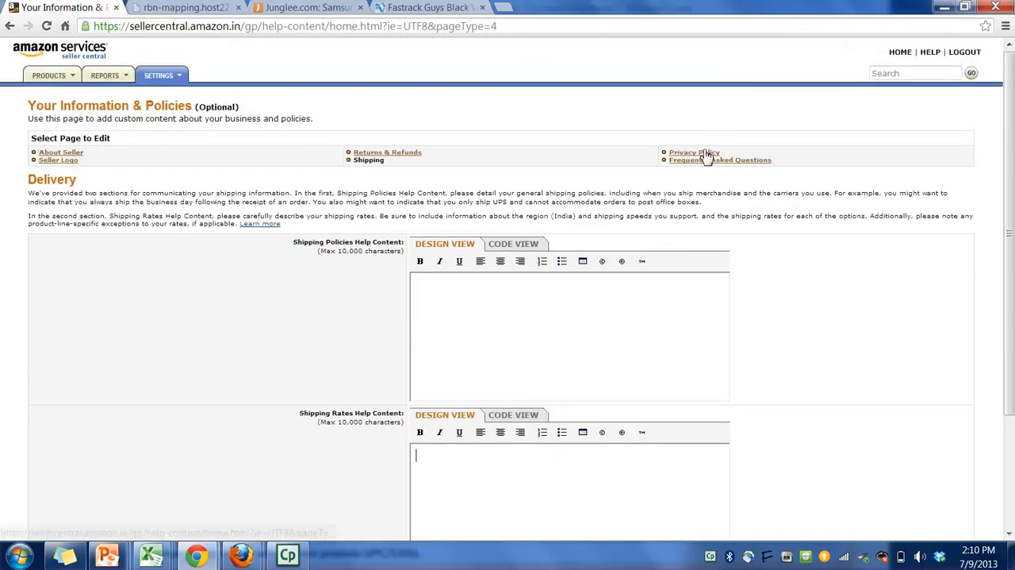
Open the Privacy Policy page with its empty privacy help content editor
left_click(695, 152)
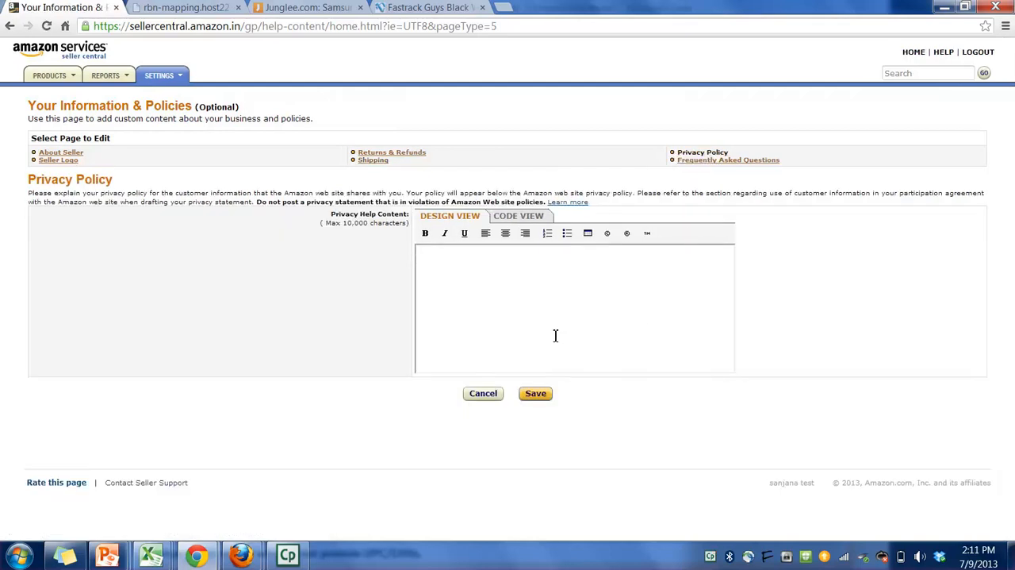
mouse_move(556, 332)
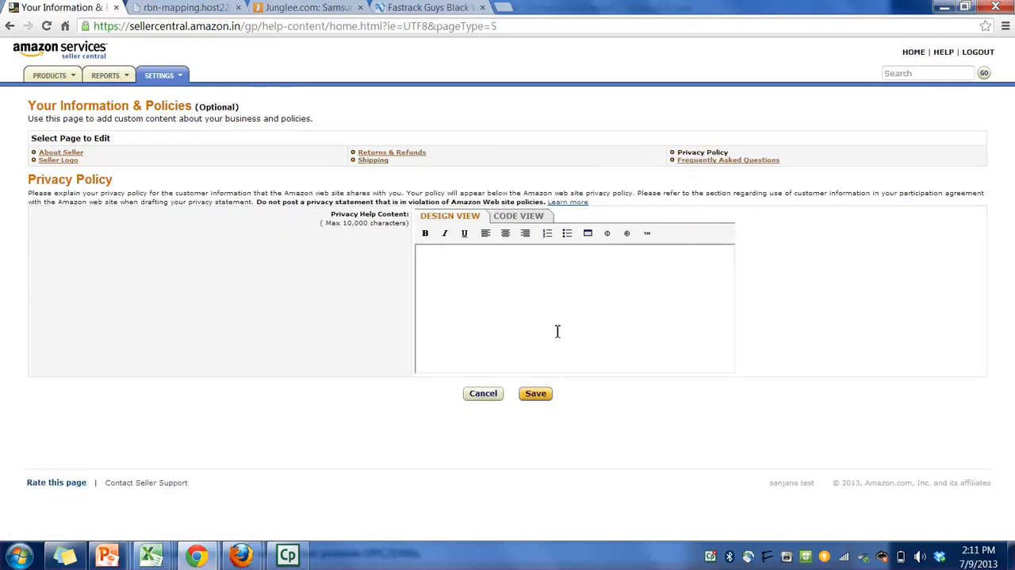
mouse_move(591, 285)
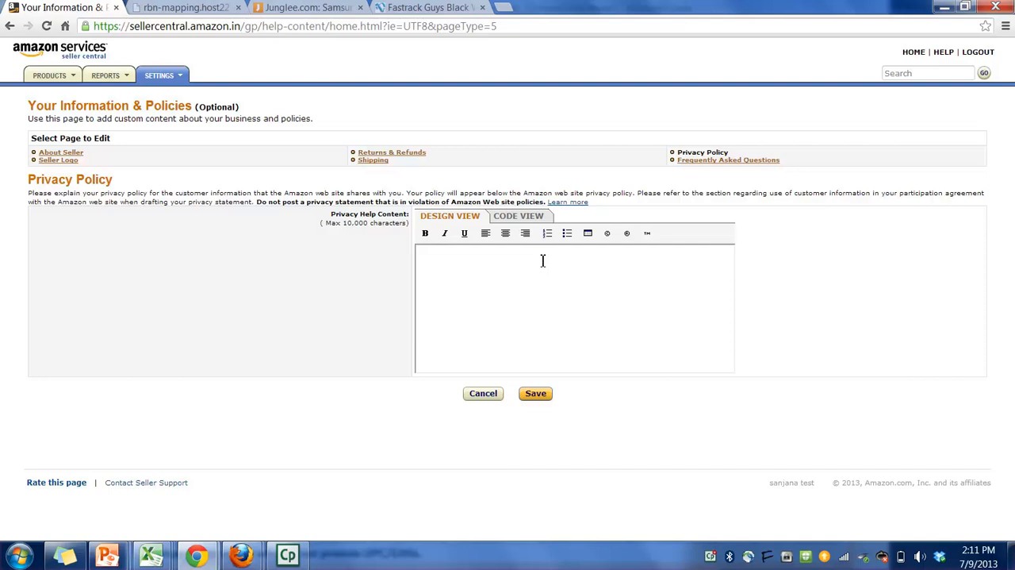
mouse_move(539, 273)
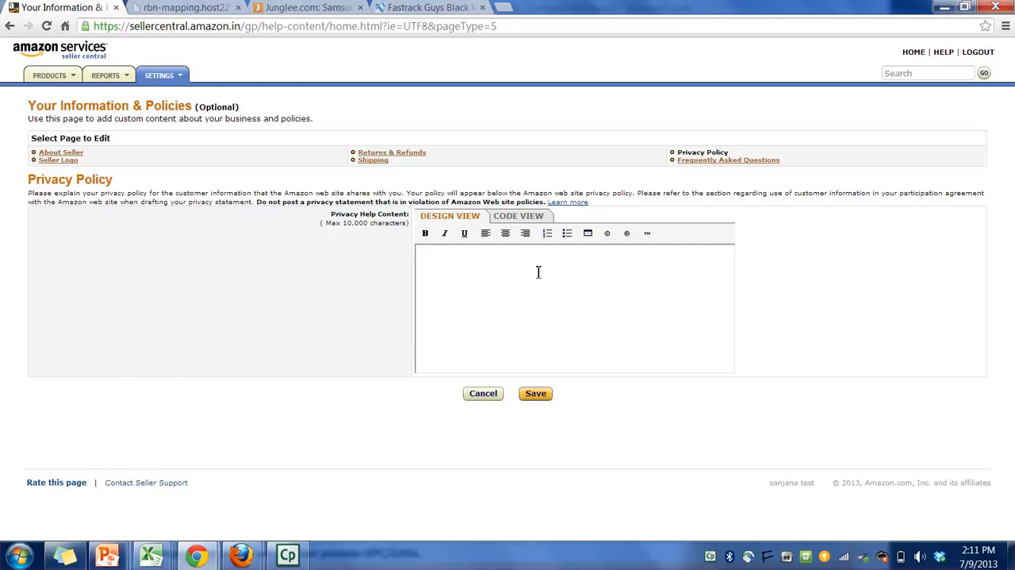